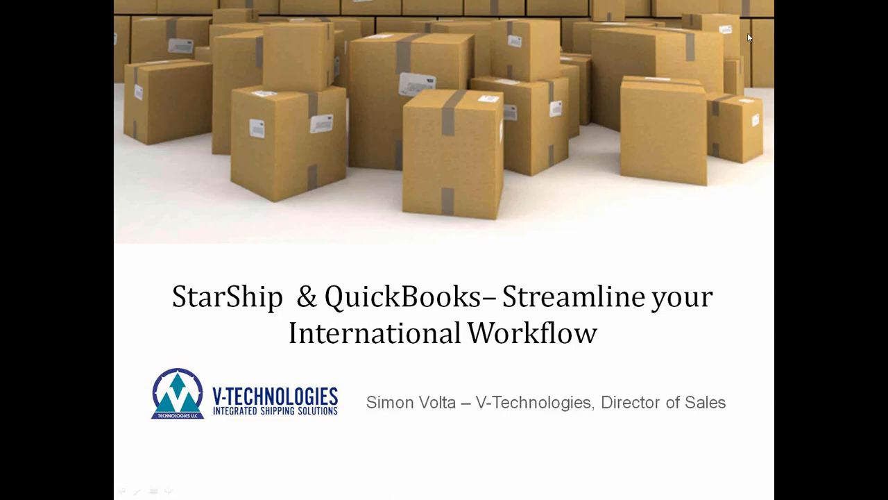
mouse_move(538, 198)
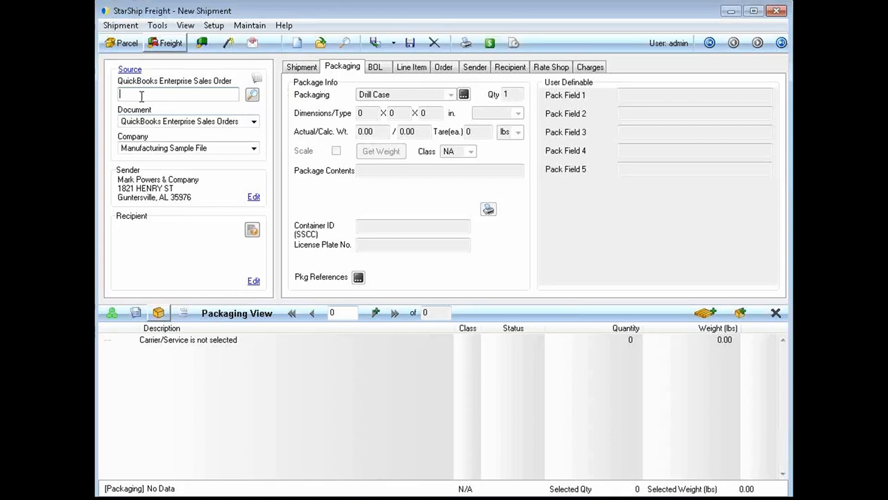
mouse_move(243, 129)
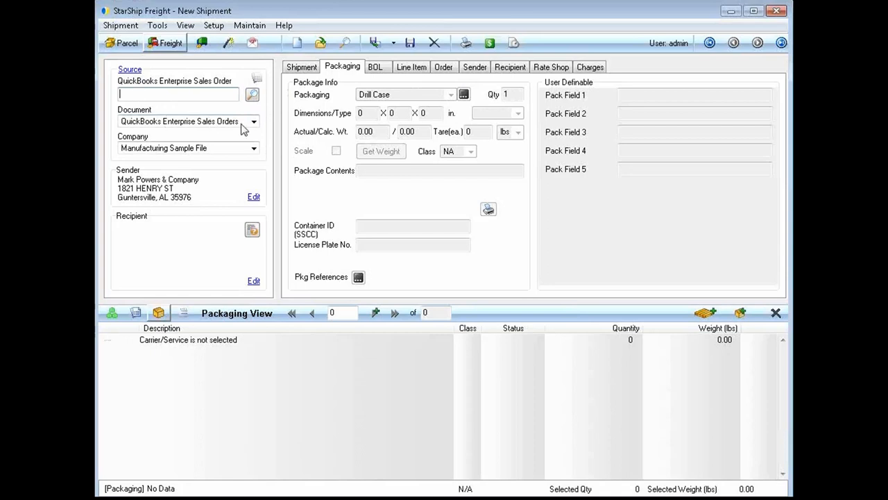
- Load QuickBooks sales order 10029 for Peacock Home Builders from the sales order search list
click(253, 121)
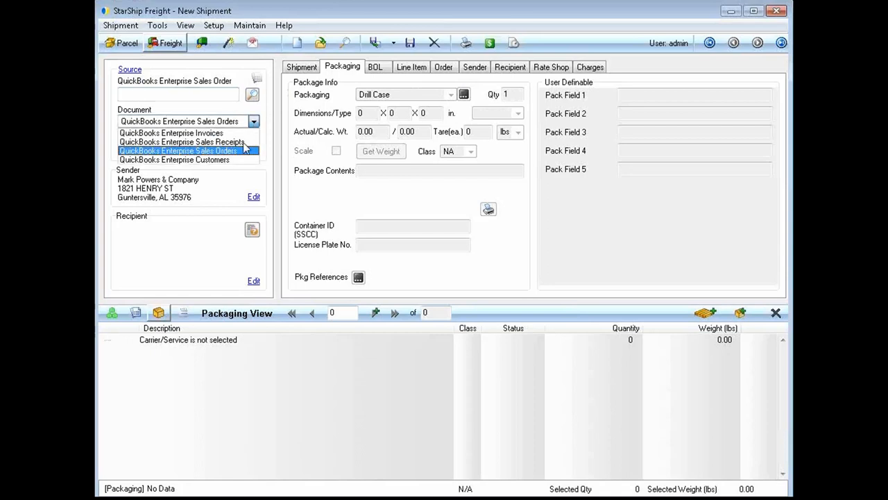
mouse_move(172, 133)
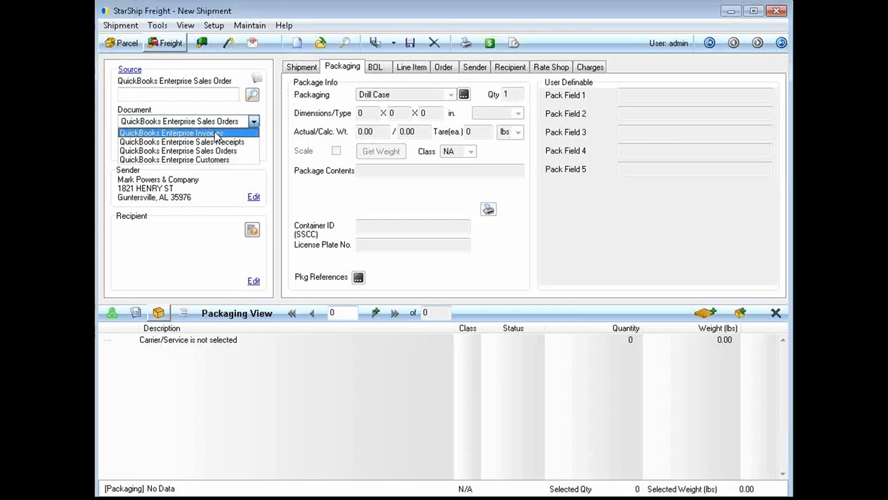
mouse_move(177, 150)
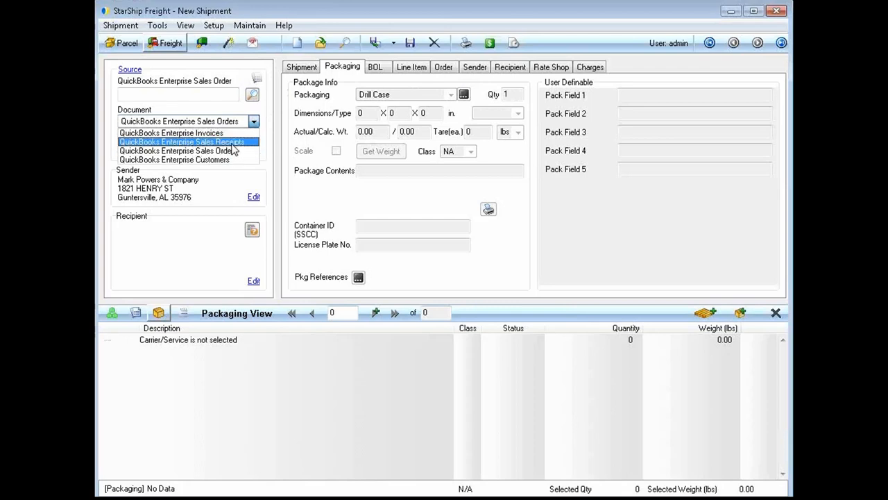
mouse_move(172, 133)
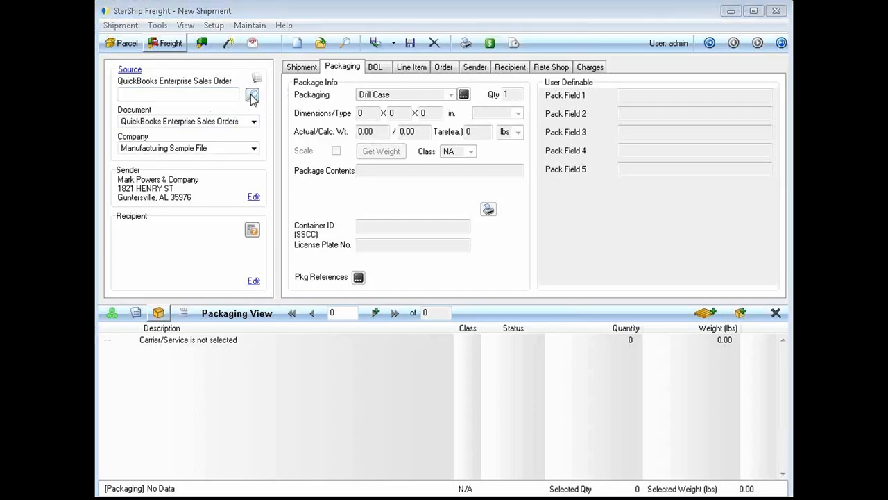
click(253, 96)
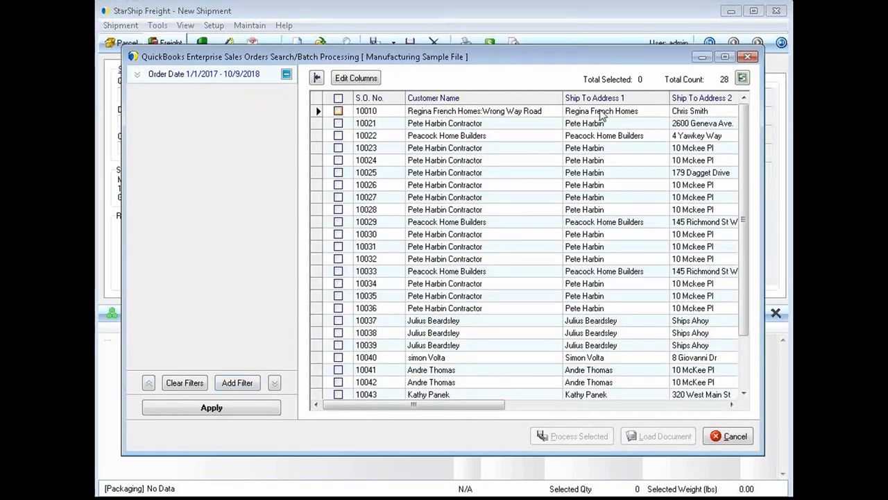
mouse_move(378, 239)
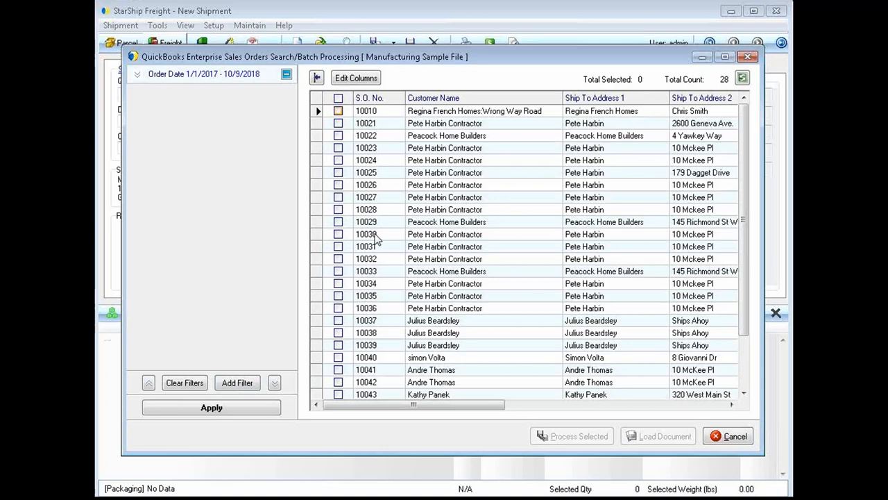
click(339, 222)
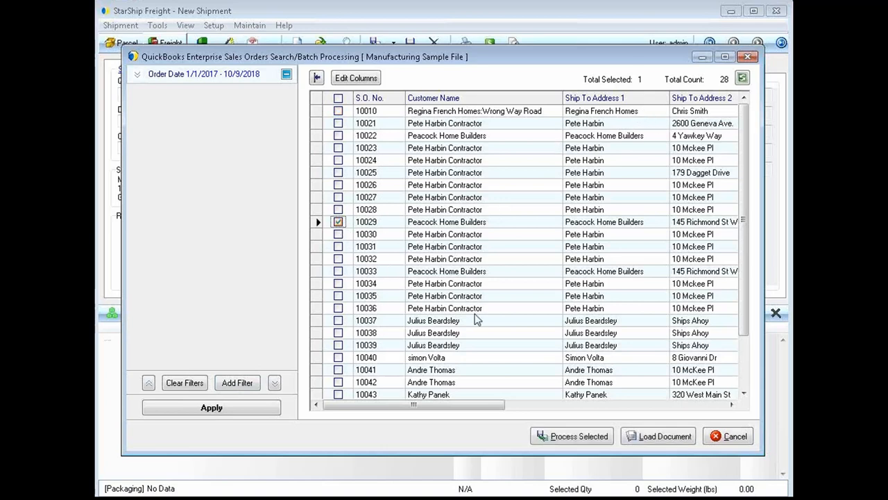
click(571, 435)
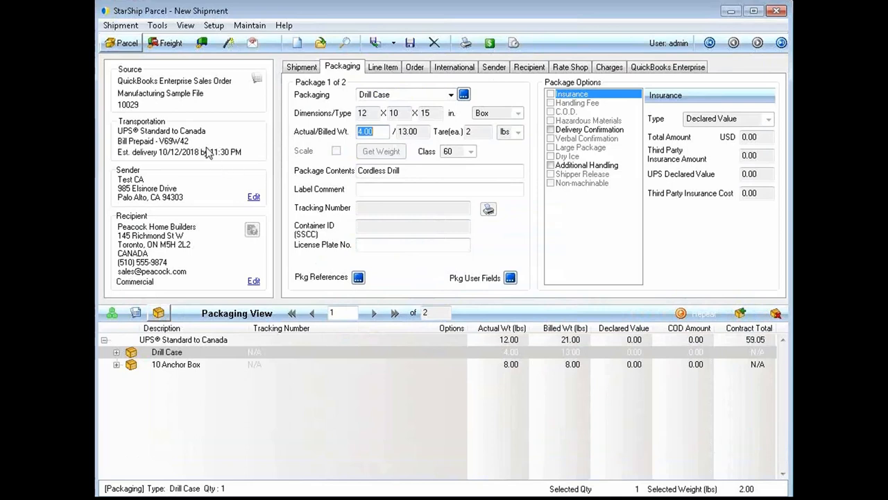
mouse_move(179, 150)
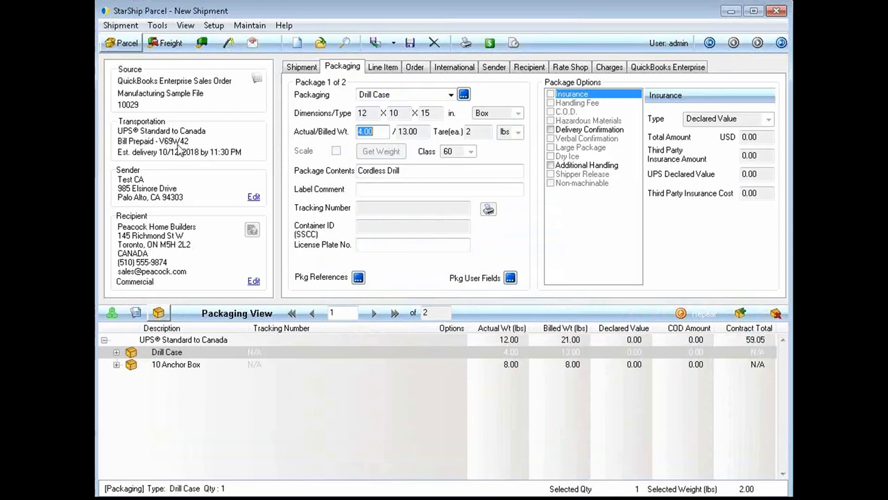
mouse_move(136, 150)
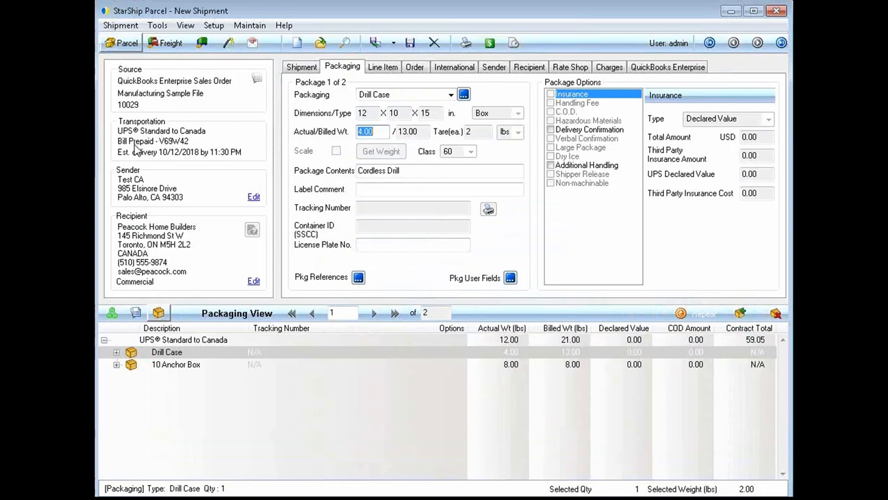
mouse_move(152, 154)
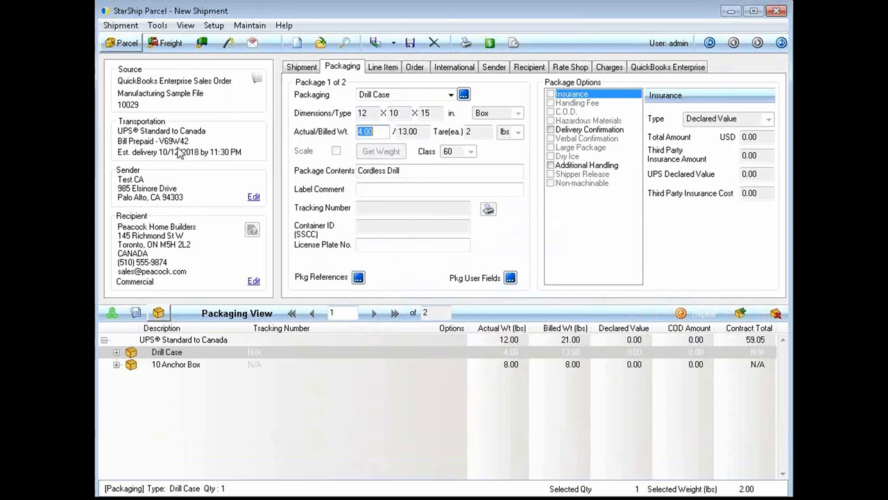
mouse_move(169, 255)
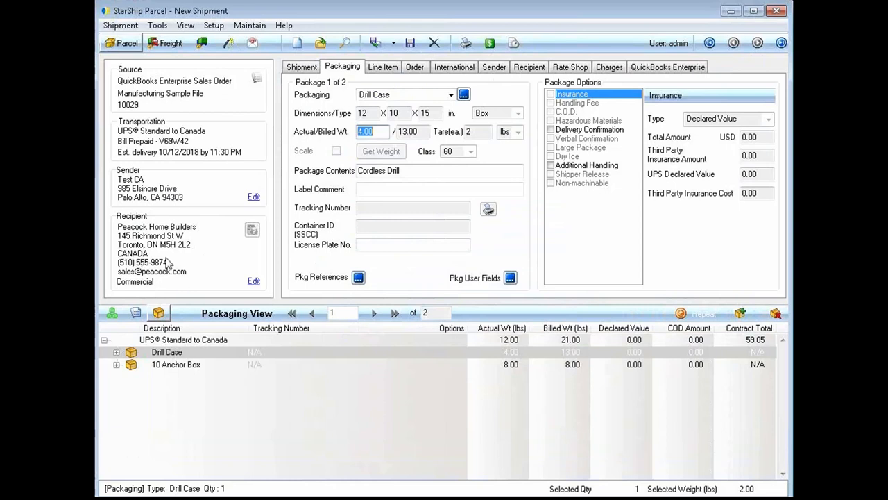
mouse_move(225, 259)
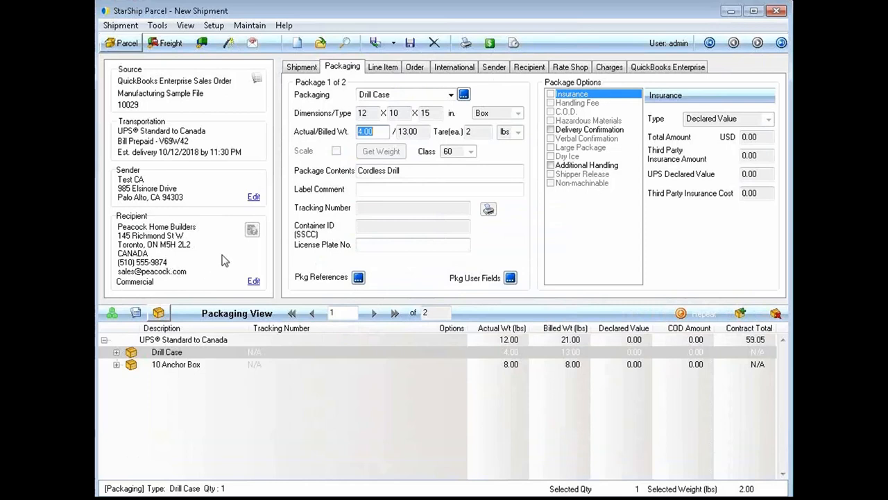
mouse_move(158, 271)
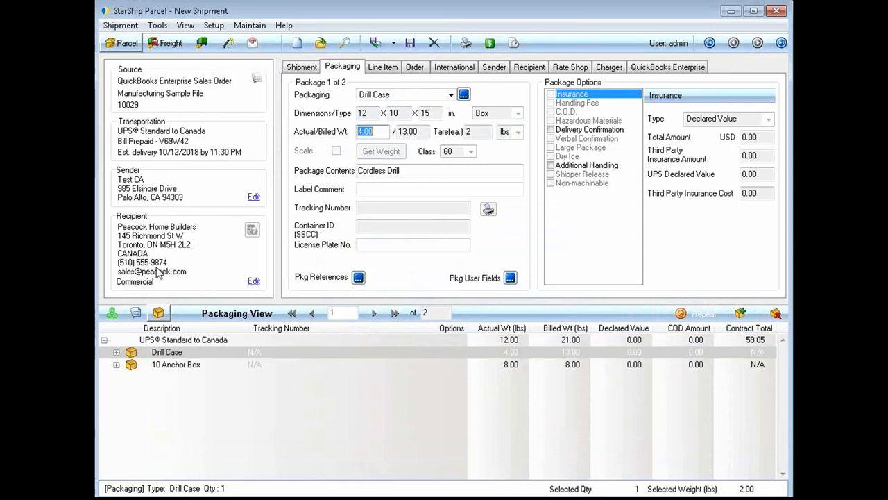
mouse_move(201, 248)
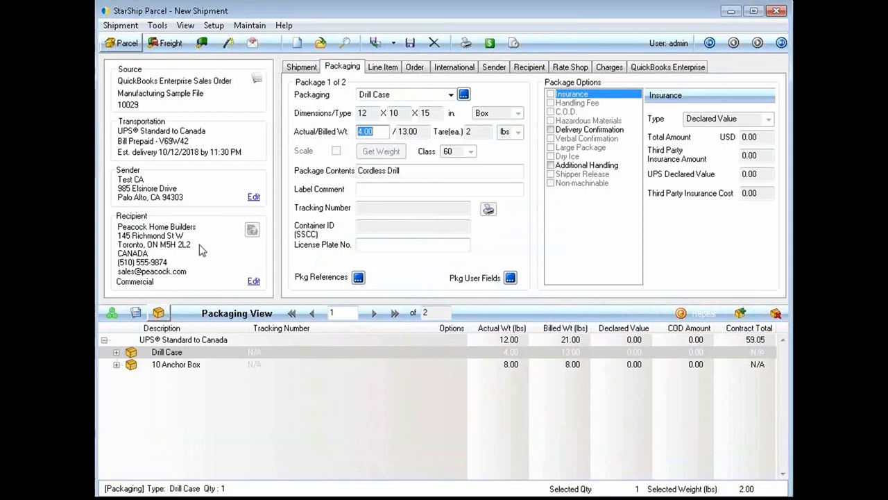
mouse_move(239, 265)
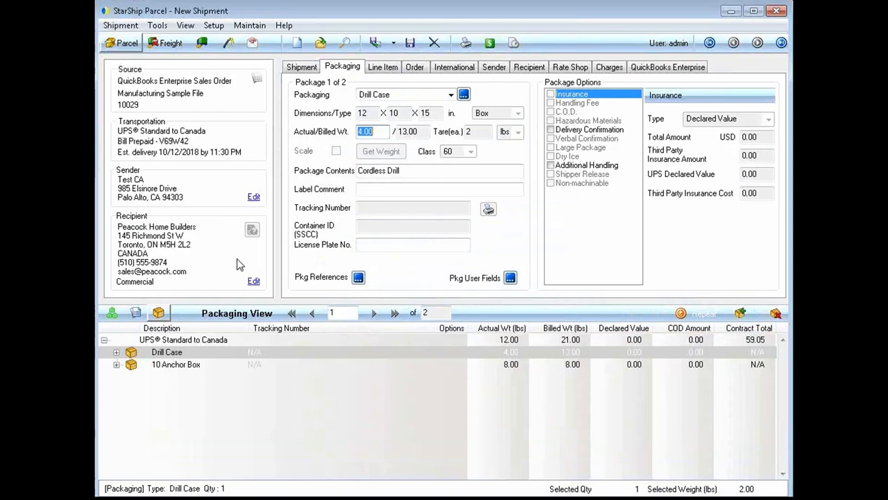
mouse_move(251, 225)
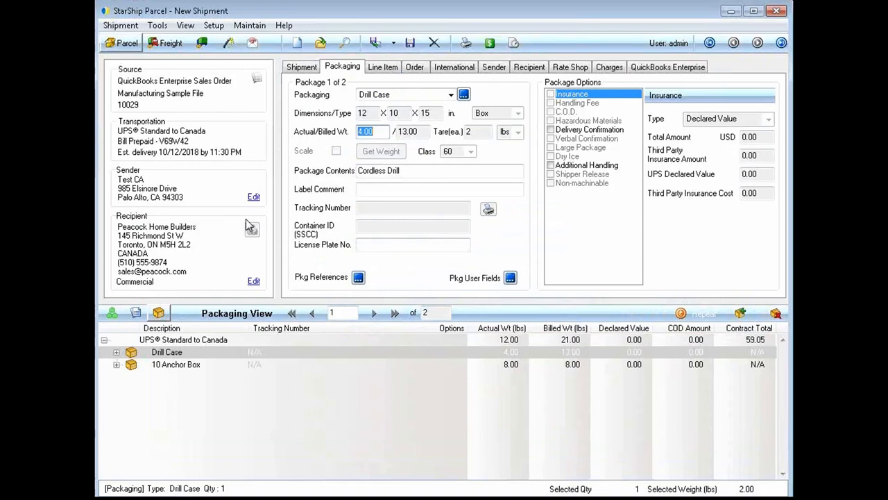
mouse_move(211, 249)
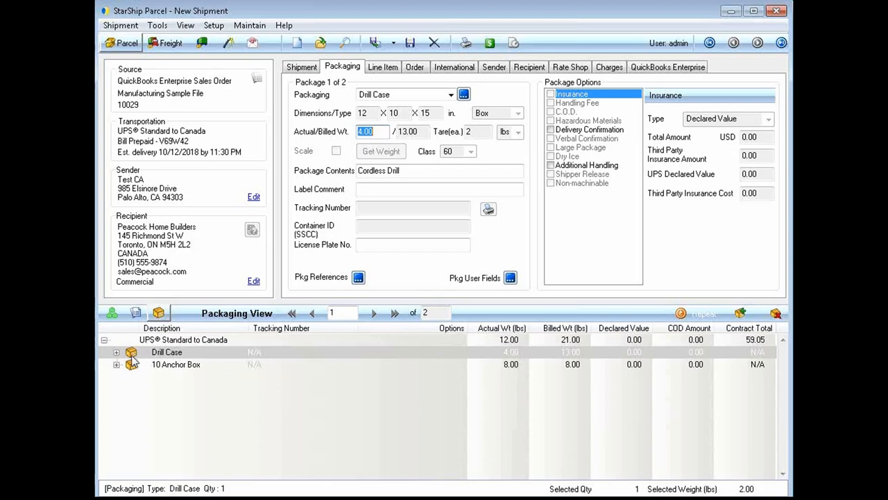
- Expand the package breakdown so the drill case and anchor box show their contents
click(117, 364)
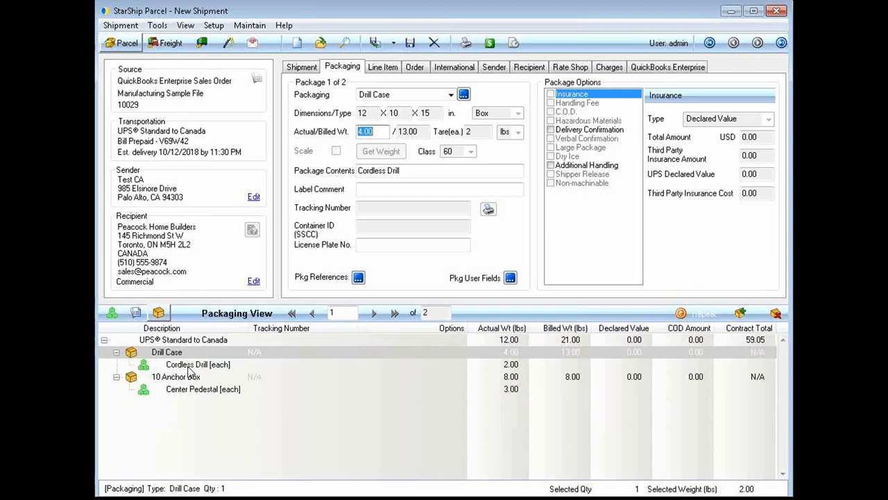
mouse_move(182, 371)
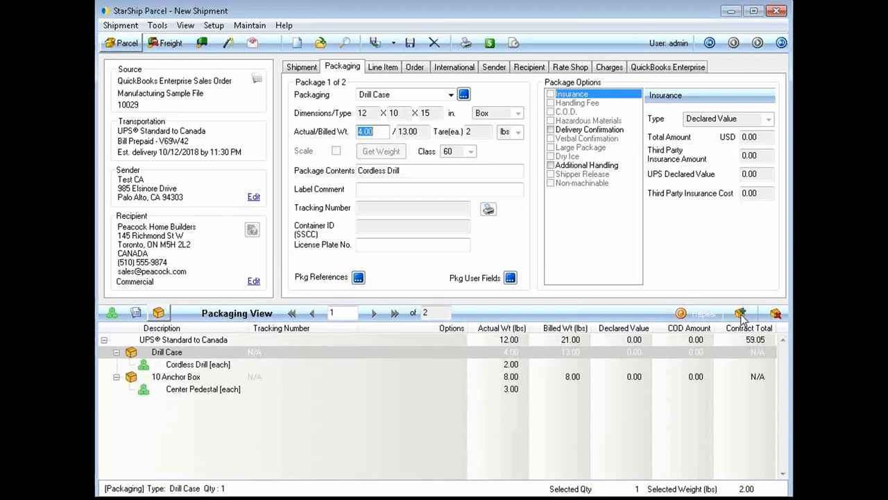
mouse_move(741, 316)
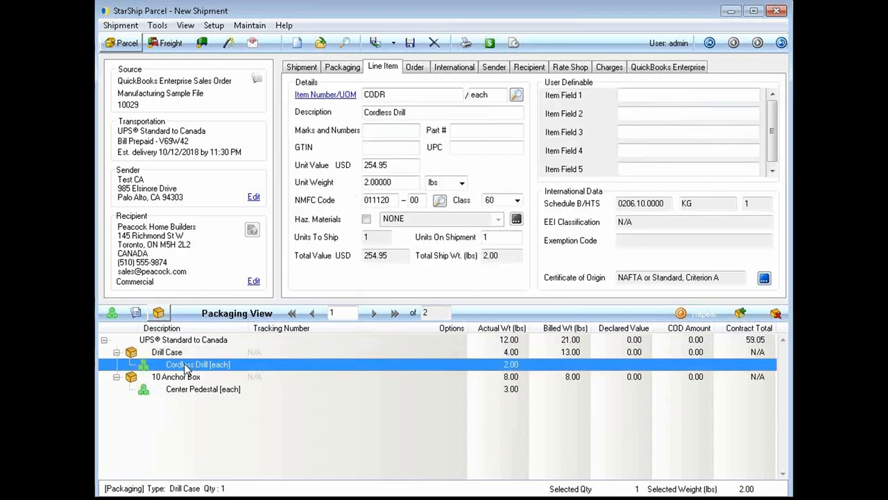
mouse_move(350, 100)
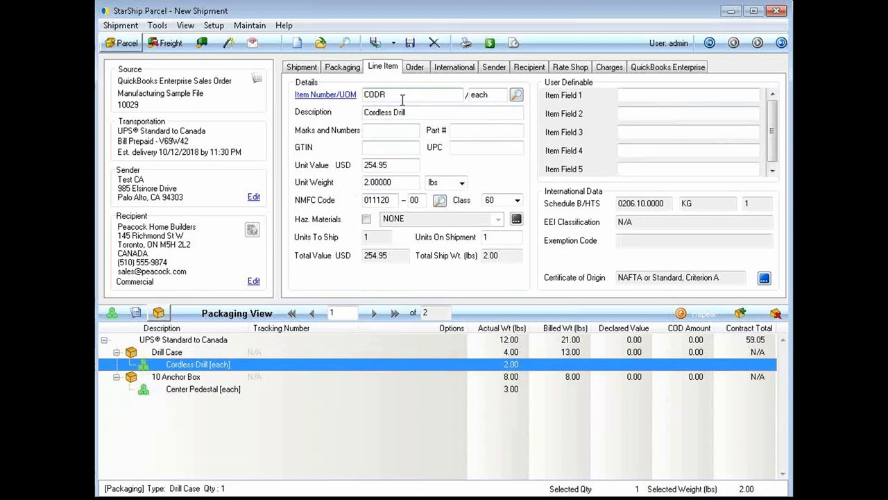
mouse_move(380, 126)
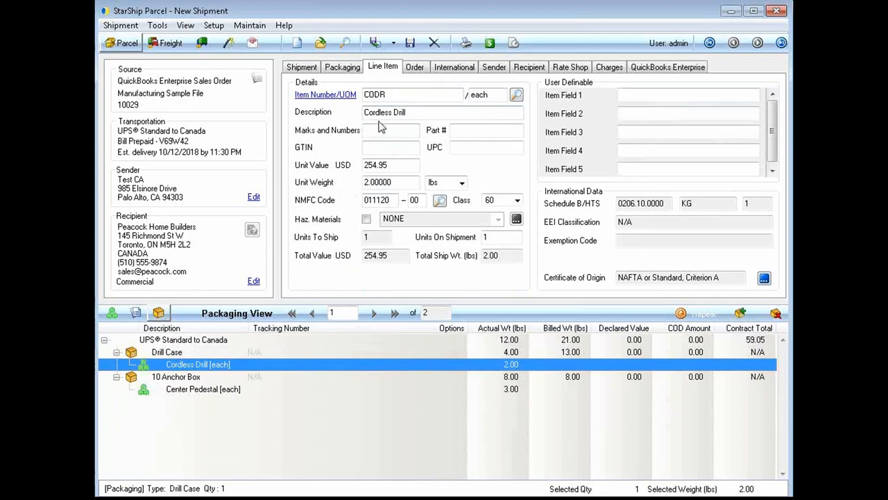
mouse_move(373, 181)
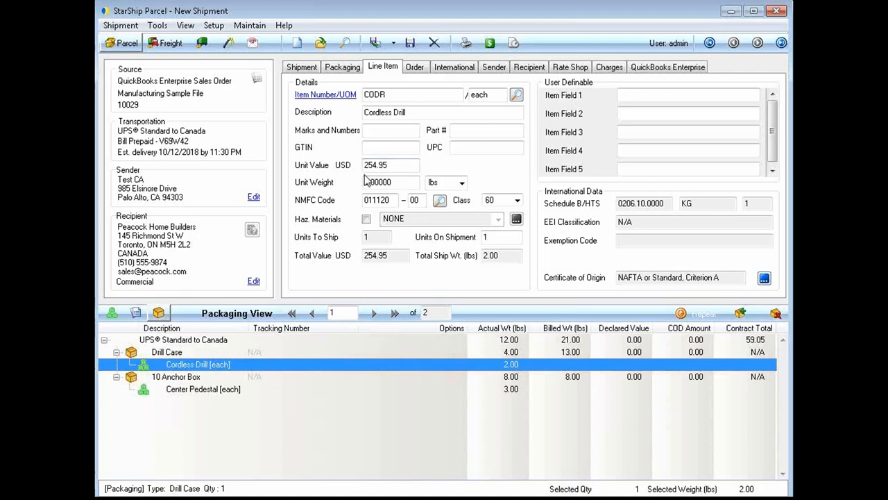
text(2.00000)
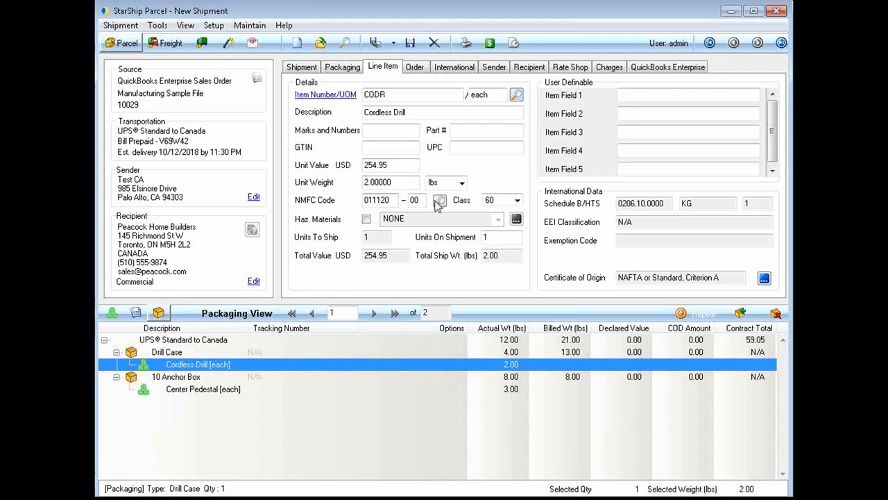
mouse_move(502, 202)
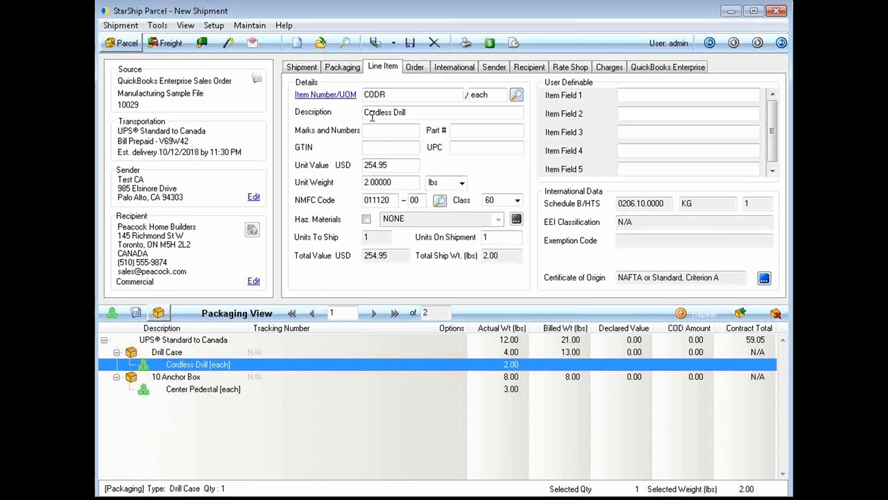
mouse_move(641, 292)
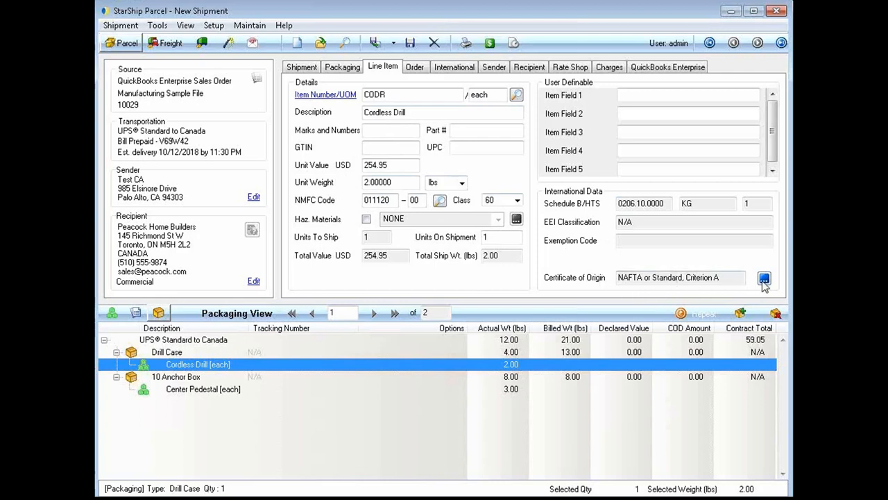
- Show the Cordless Drill's commodity details: US manufacture, HTS code and NAFTA certificate settings
click(763, 278)
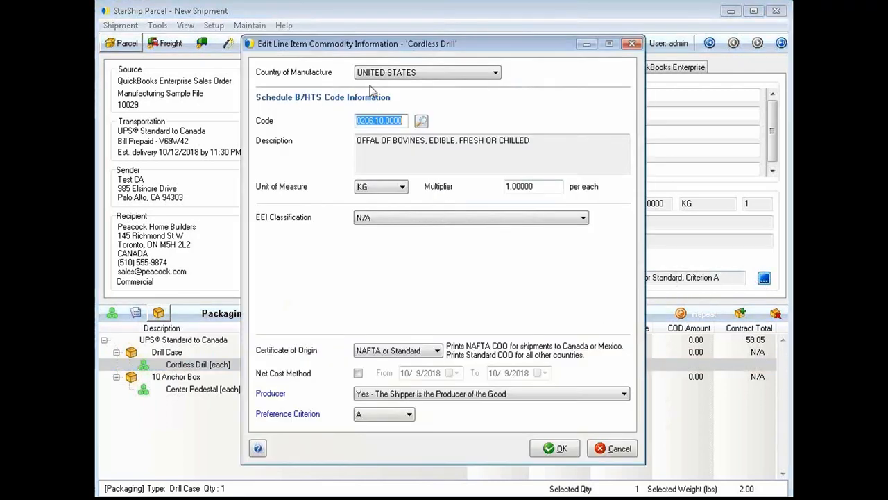
mouse_move(347, 225)
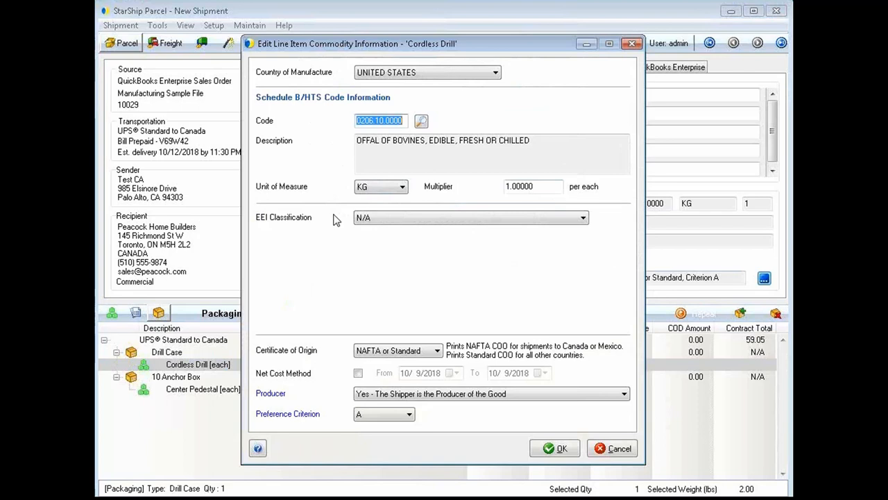
mouse_move(379, 222)
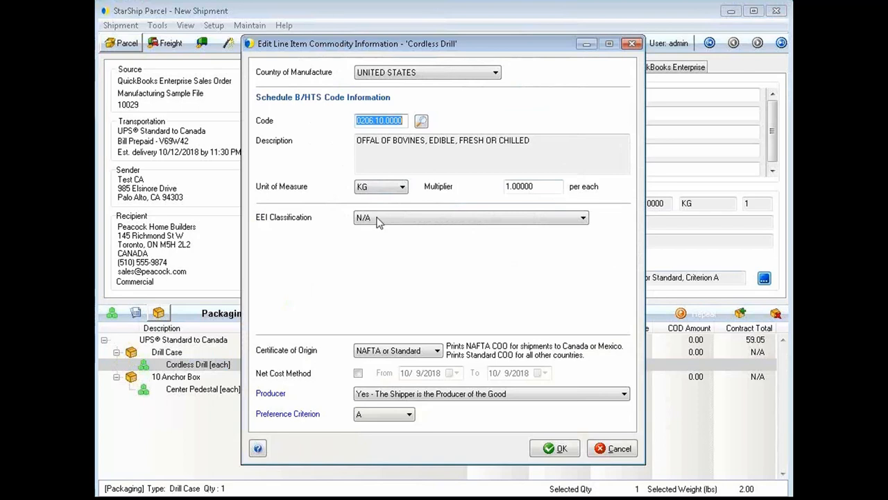
mouse_move(586, 459)
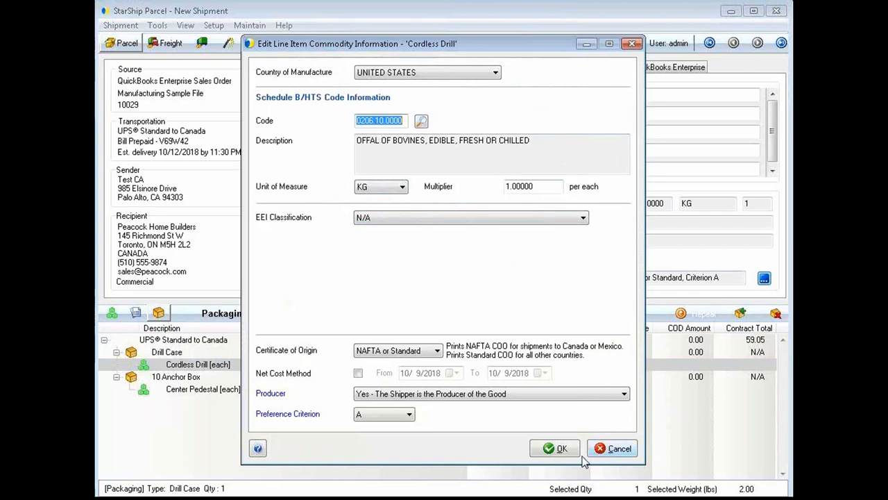
mouse_move(560, 448)
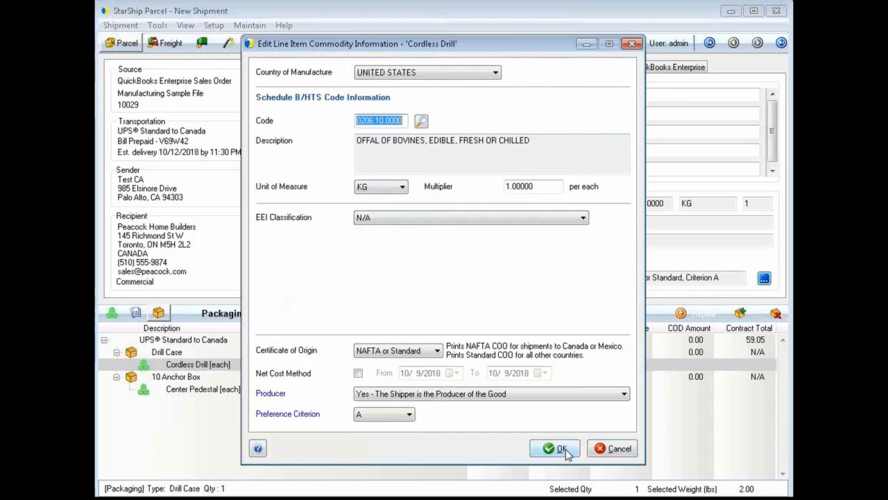
- Accept the drill's commodity details and view the shipment's broker, EEI filing and DDP terms
click(555, 447)
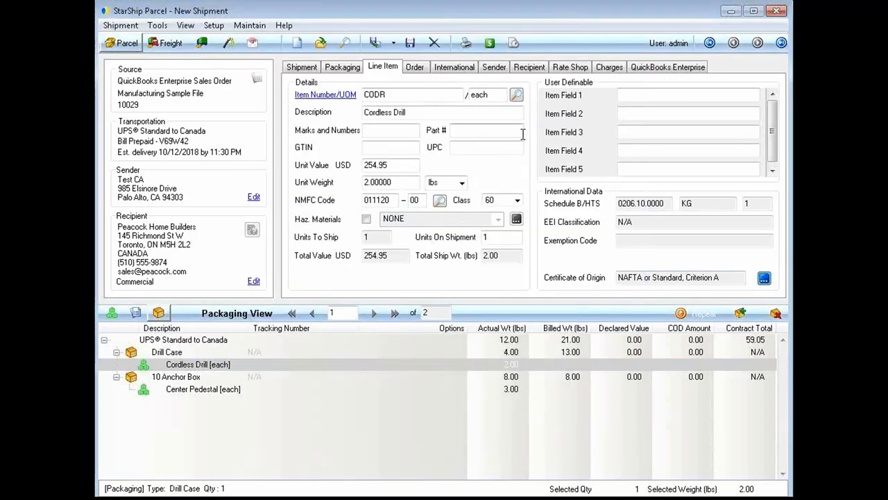
click(453, 67)
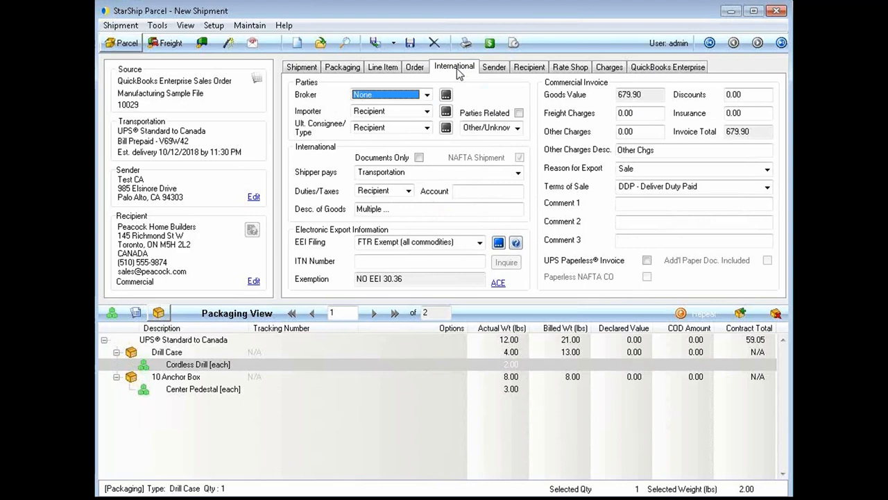
mouse_move(340, 118)
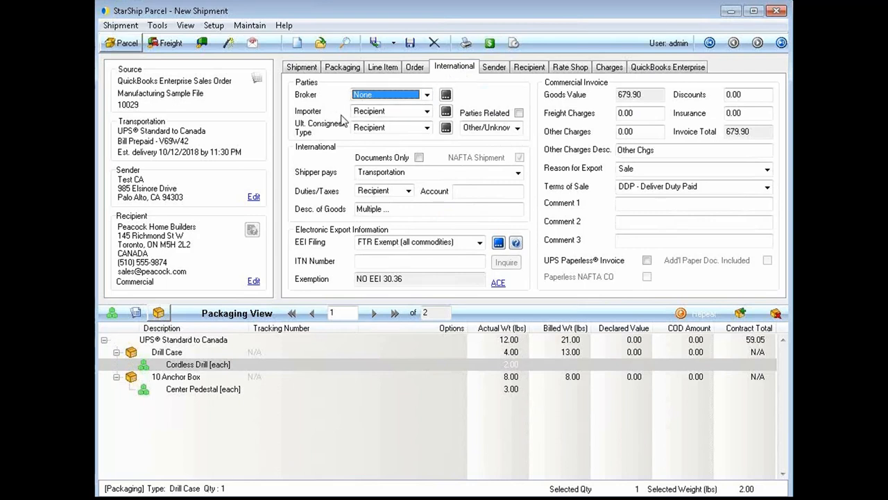
mouse_move(358, 154)
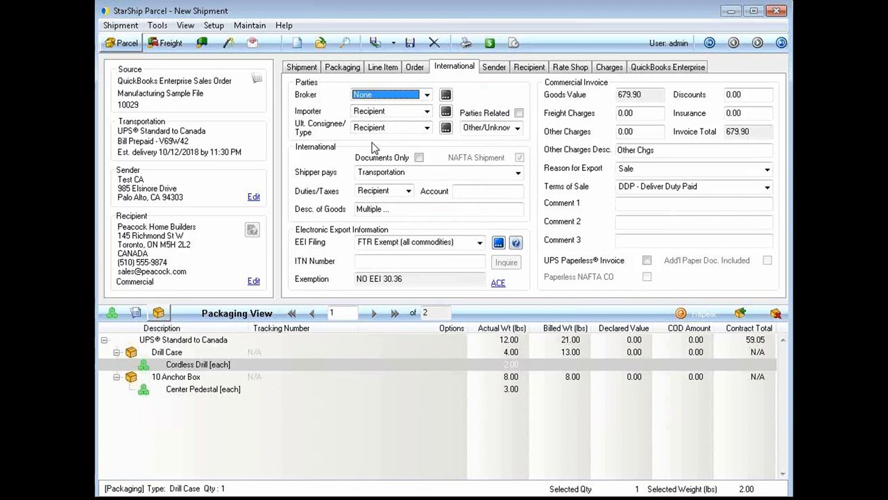
mouse_move(361, 175)
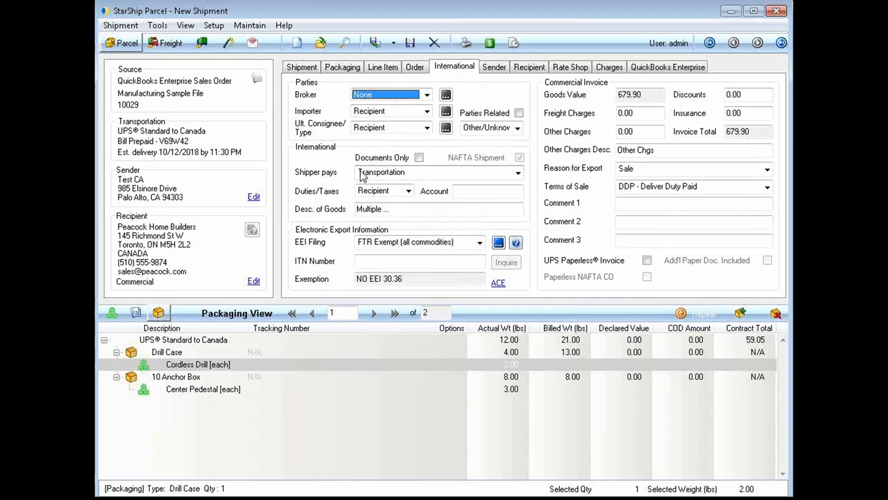
mouse_move(375, 183)
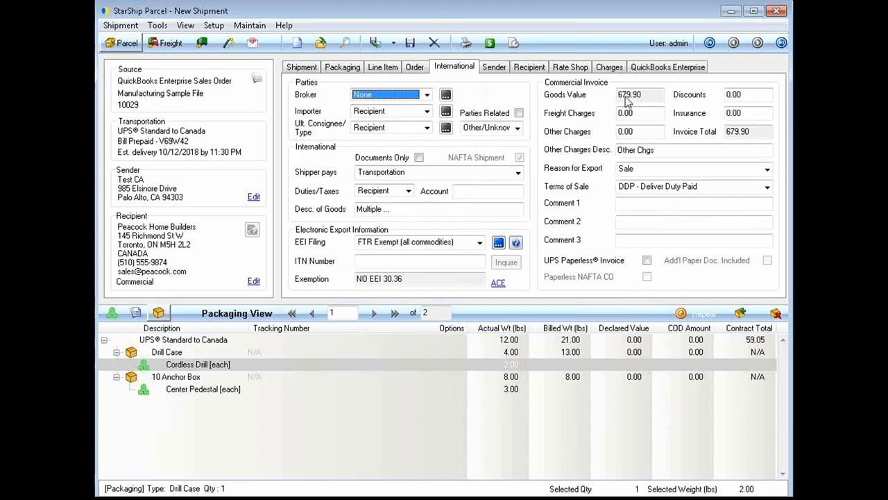
mouse_move(632, 106)
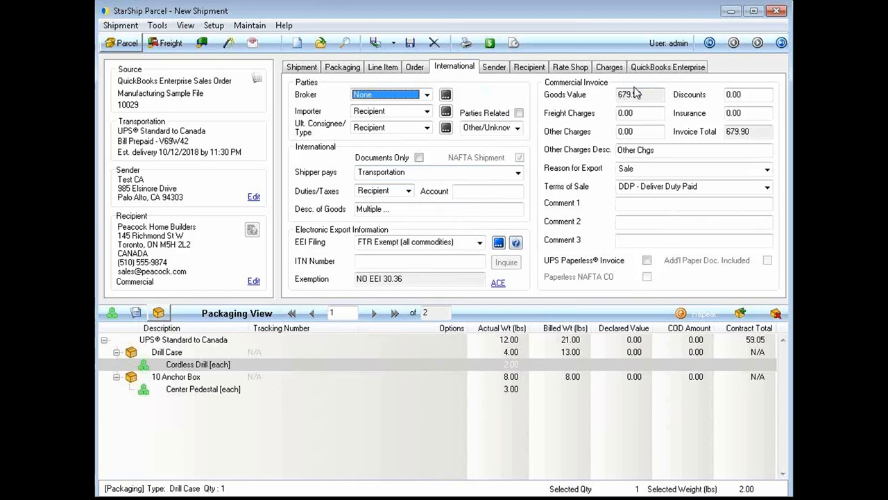
click(638, 95)
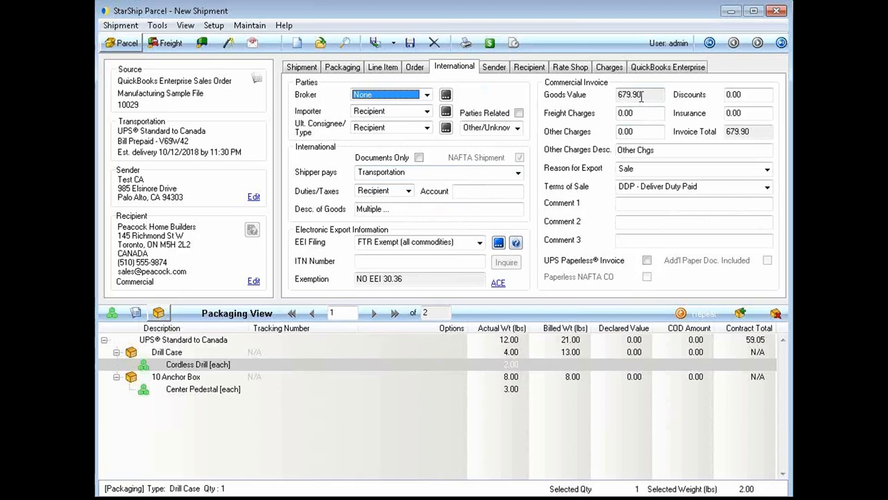
mouse_move(652, 203)
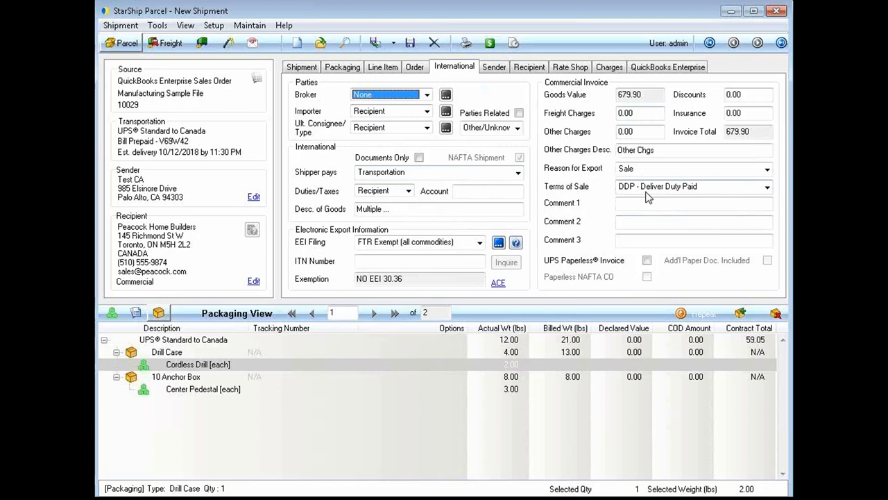
mouse_move(410, 252)
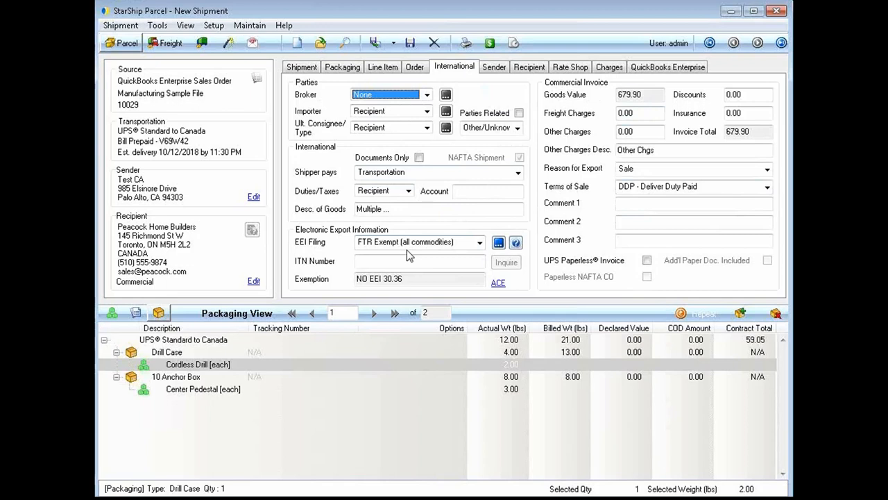
mouse_move(410, 251)
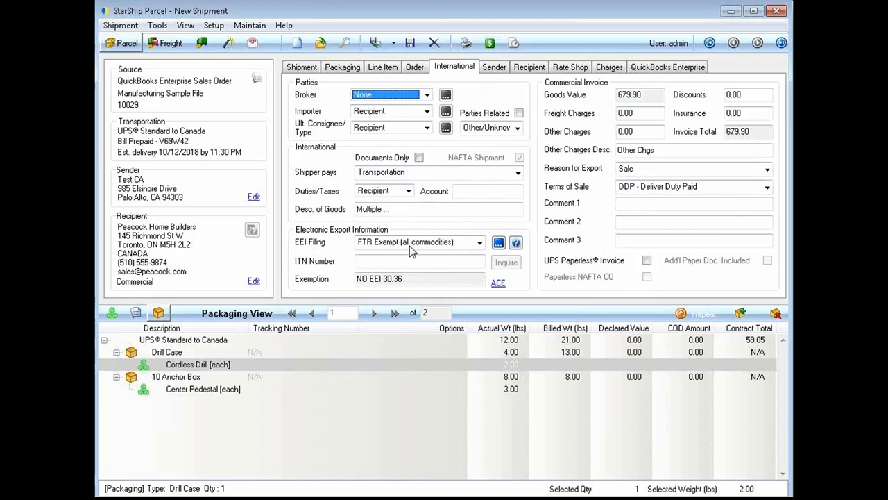
mouse_move(394, 255)
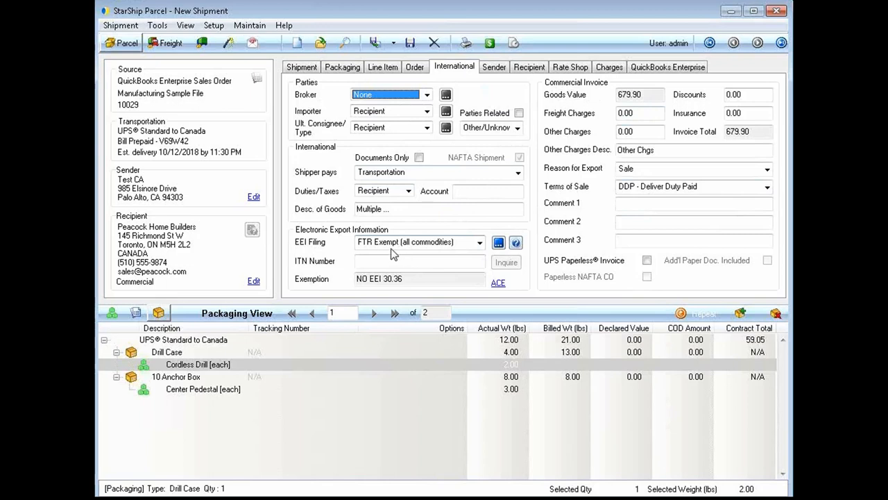
mouse_move(415, 244)
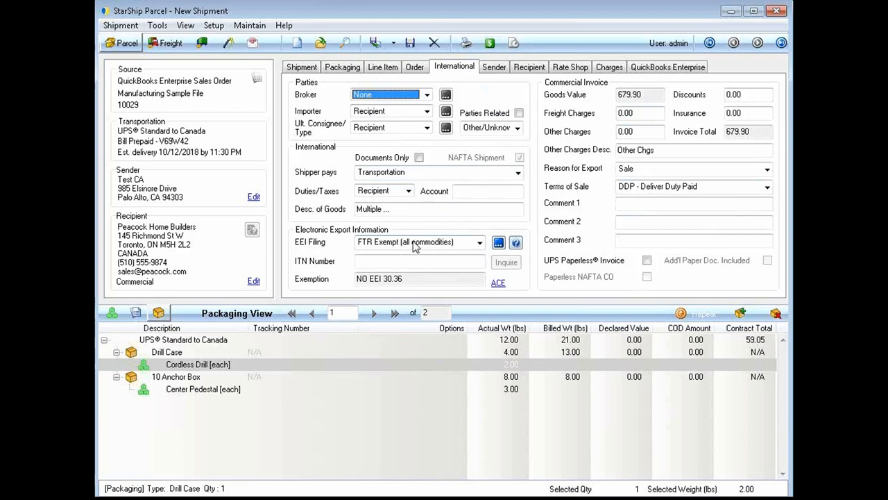
- View the shipment's rate quotes, listing UPS Standard to Canada at 59.05
click(569, 67)
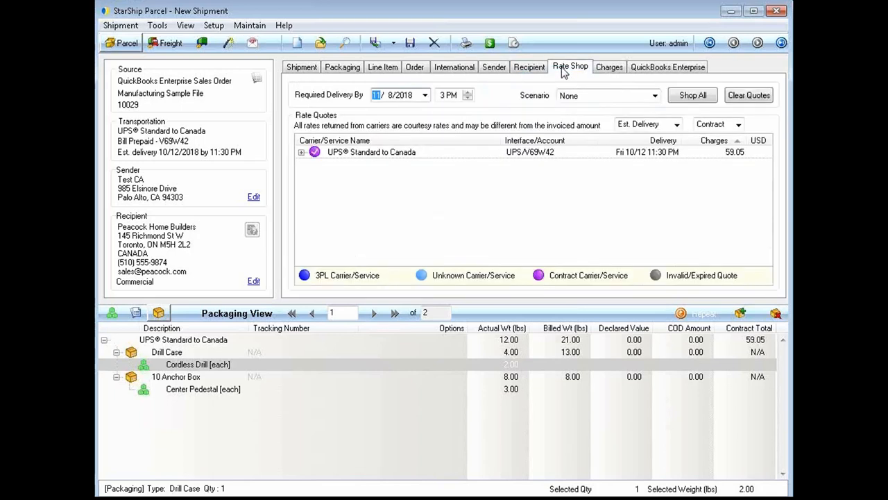
mouse_move(414, 157)
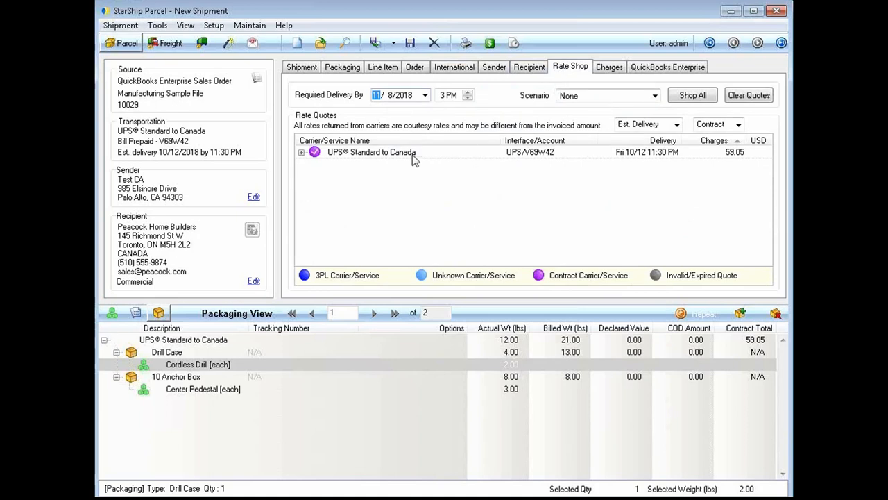
mouse_move(408, 161)
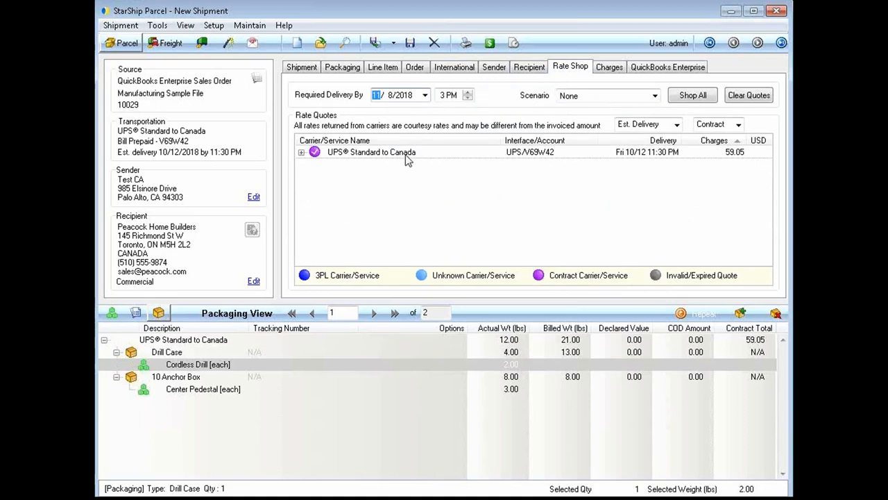
mouse_move(344, 164)
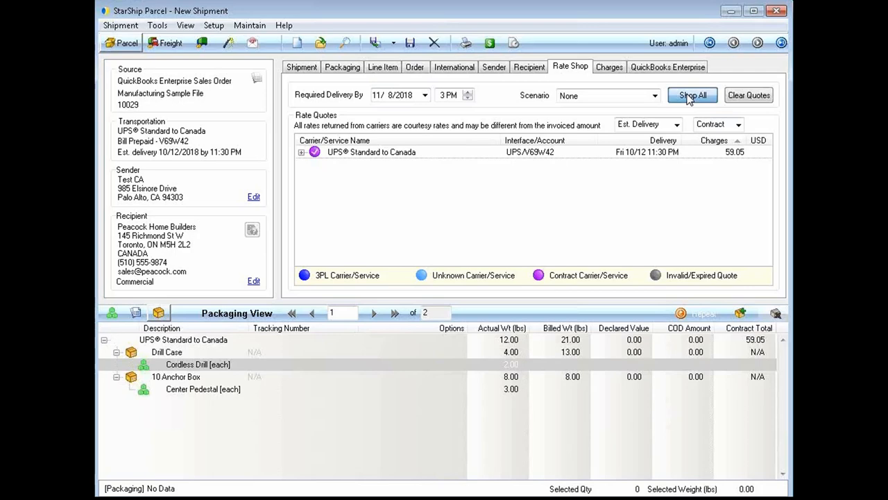
- Shop all carriers for the Canada shipment and try FedEx Ground at 68.02
click(691, 94)
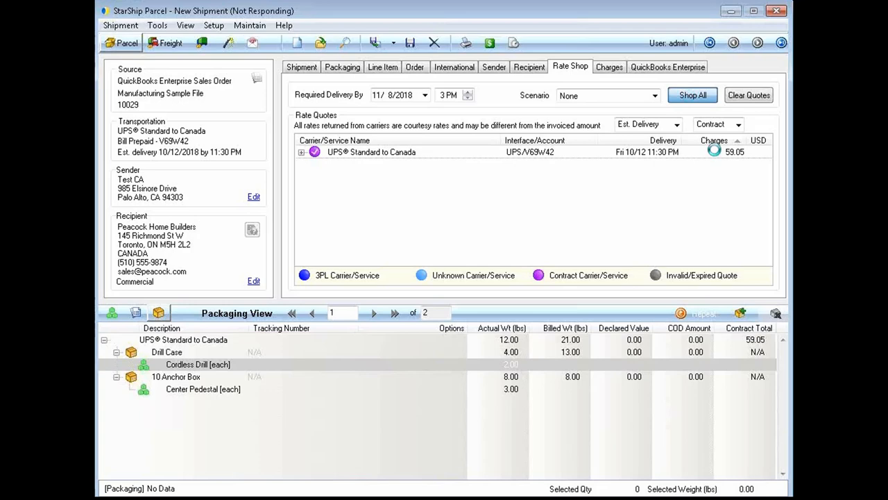
click(691, 94)
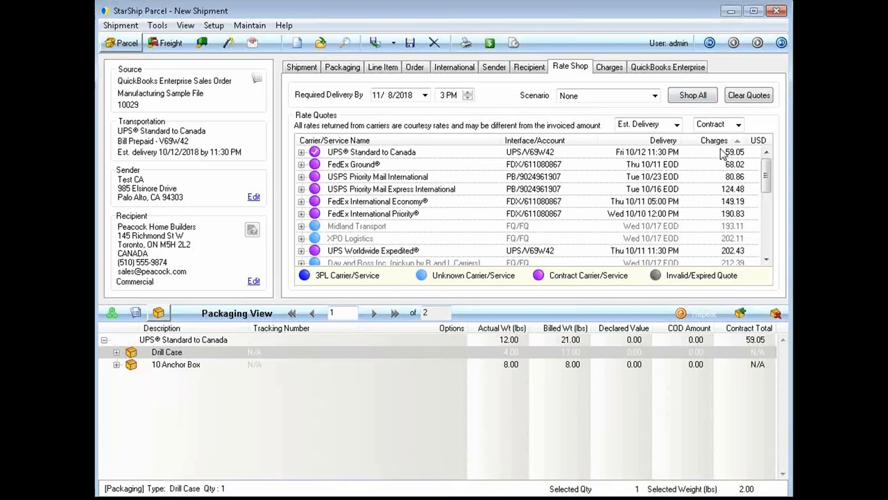
mouse_move(725, 158)
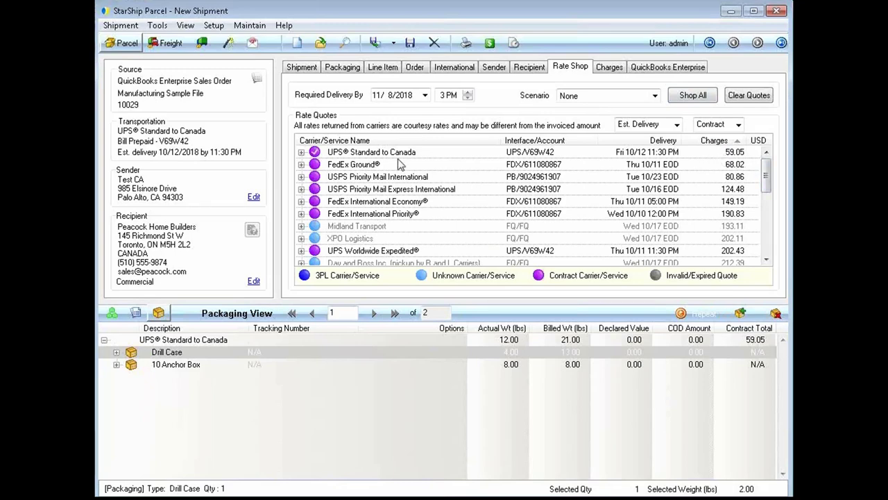
mouse_move(652, 167)
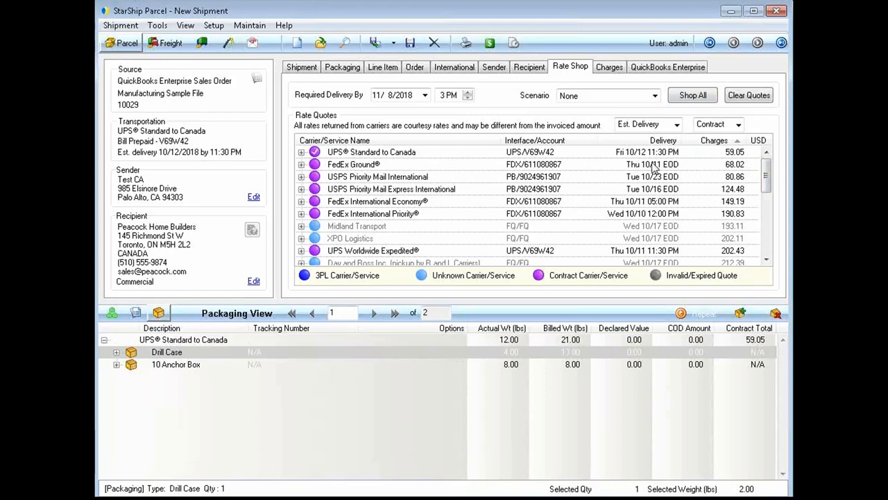
mouse_move(724, 174)
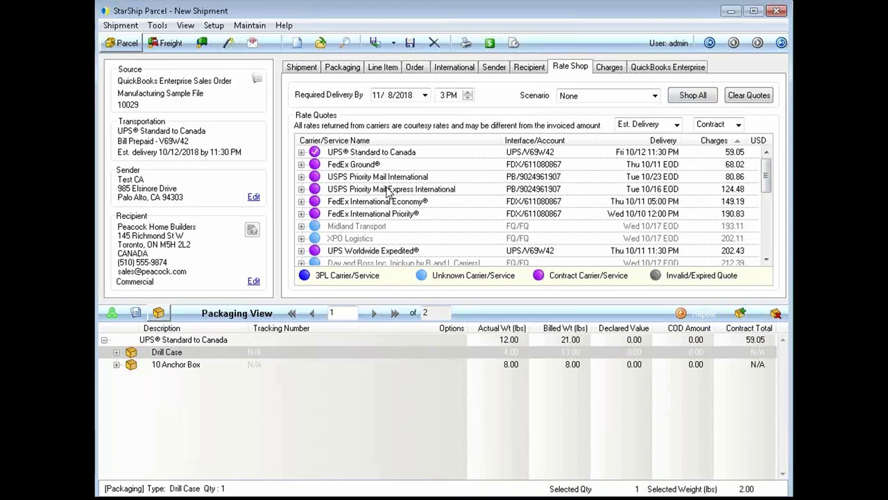
mouse_move(322, 193)
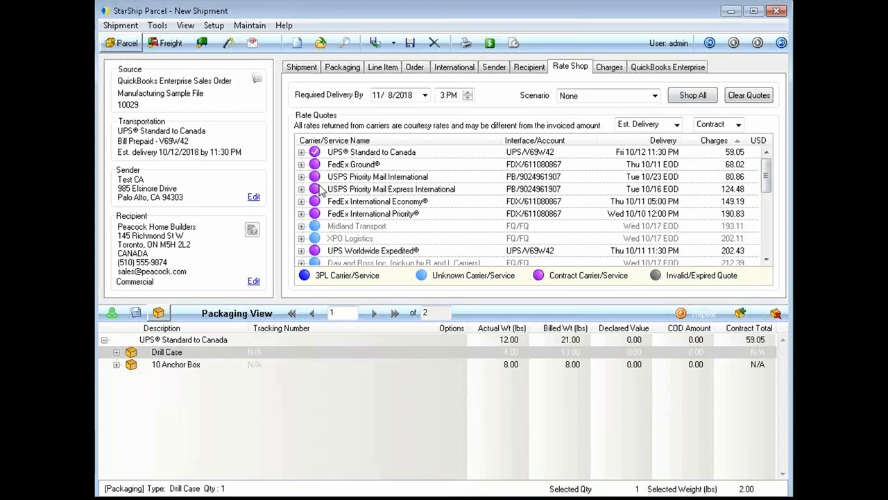
mouse_move(650, 182)
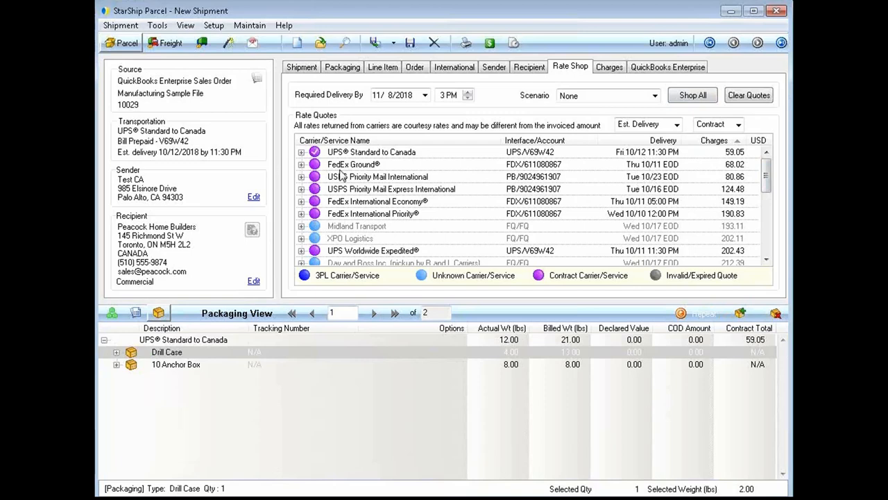
mouse_move(650, 173)
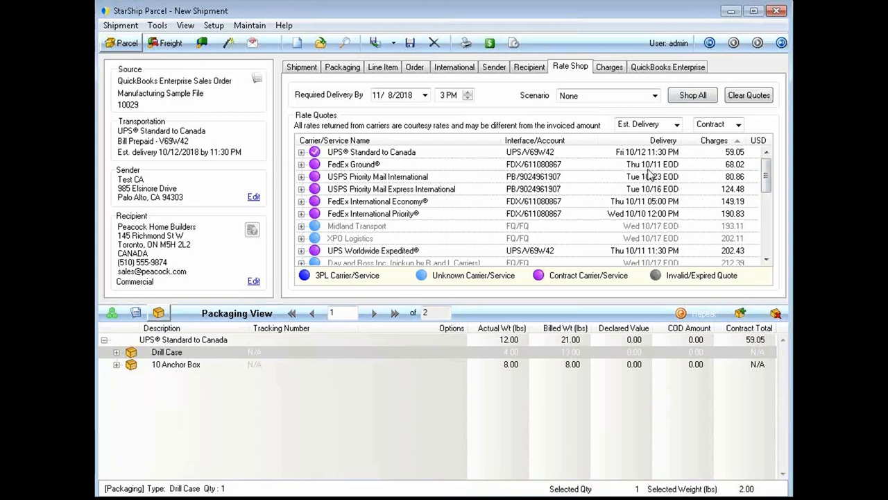
mouse_move(326, 177)
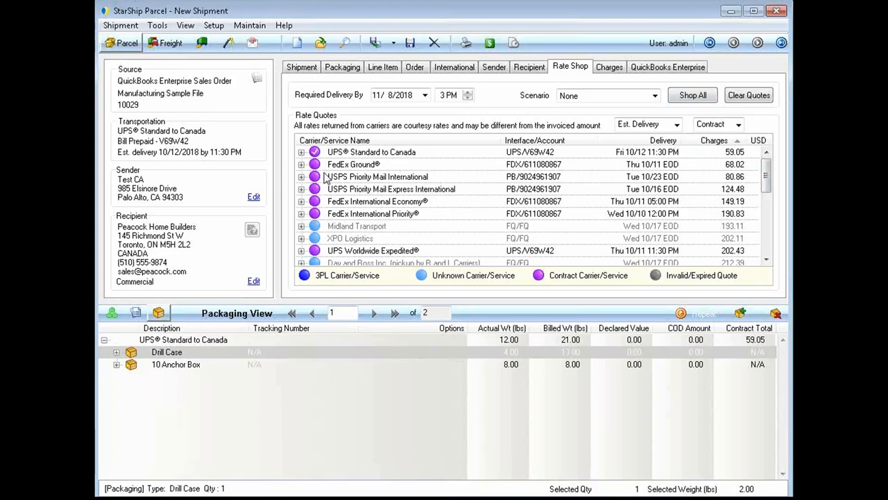
mouse_move(322, 169)
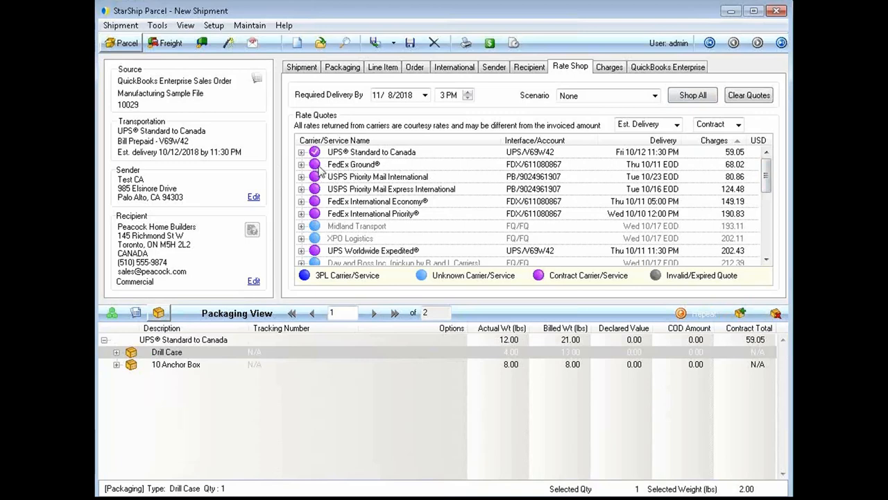
click(354, 163)
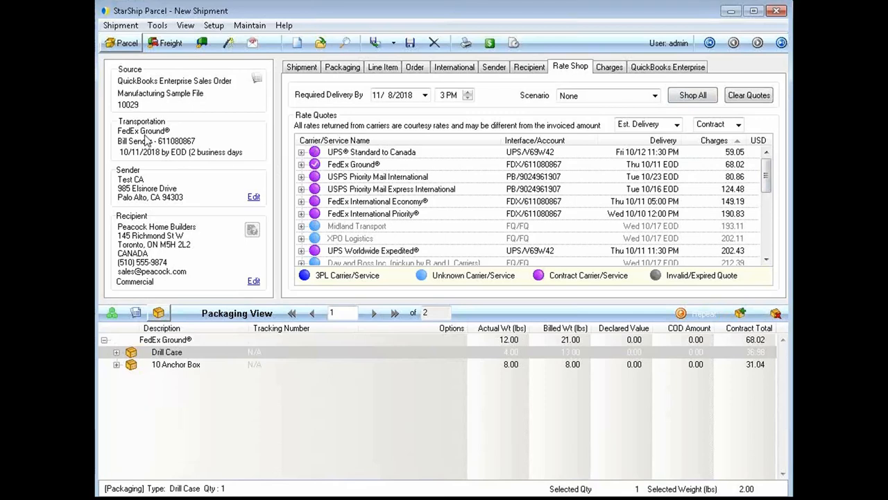
mouse_move(182, 153)
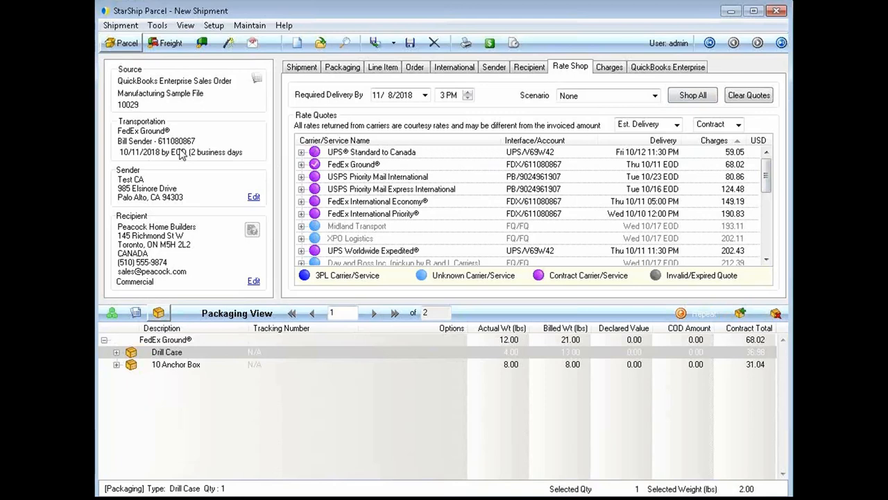
mouse_move(182, 158)
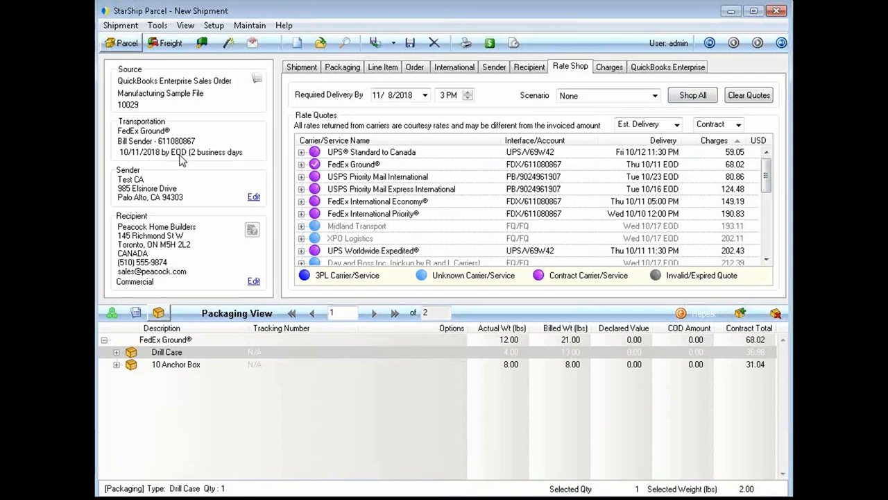
mouse_move(271, 176)
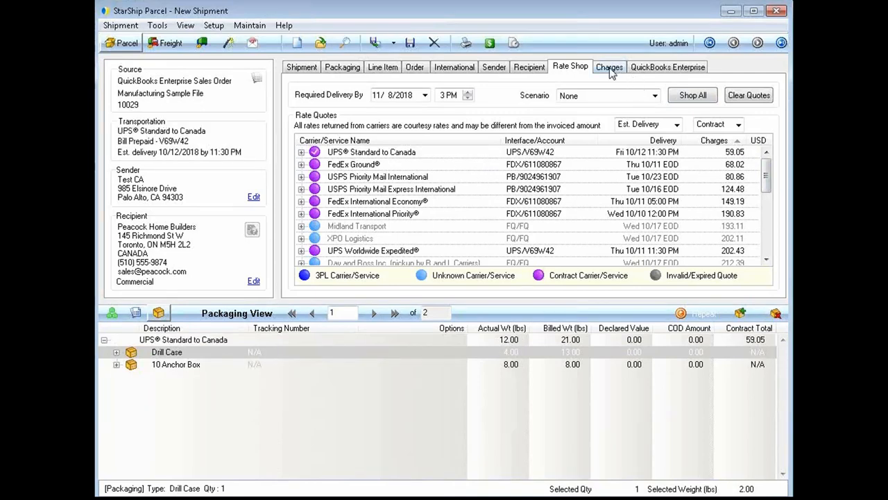
- Display charges for the entire shipment: freight 59.05 plus 10.00 handling, total 69.05
click(609, 66)
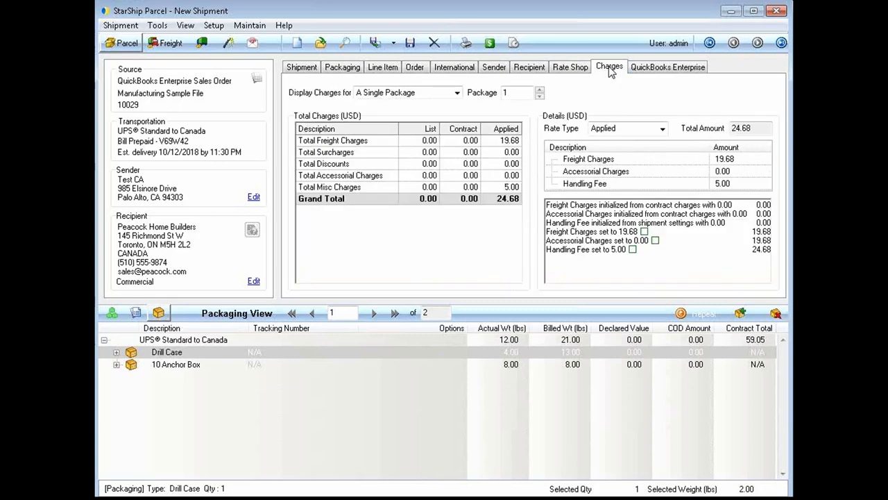
mouse_move(464, 197)
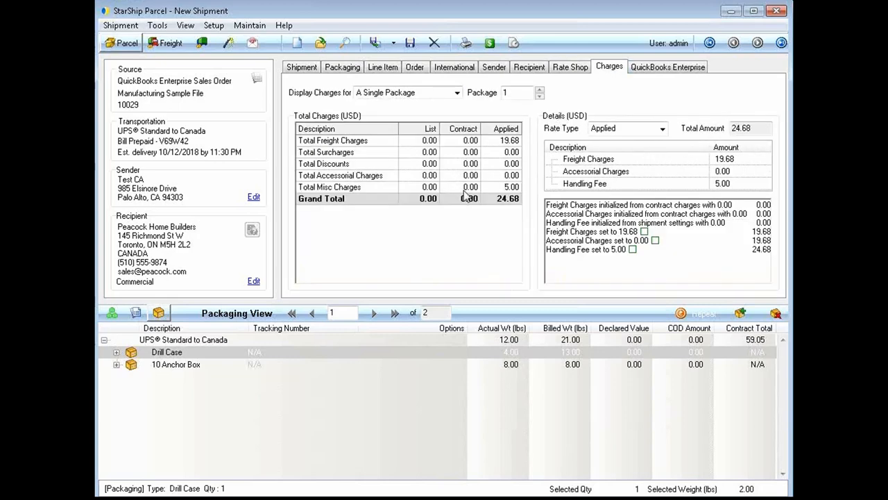
click(408, 91)
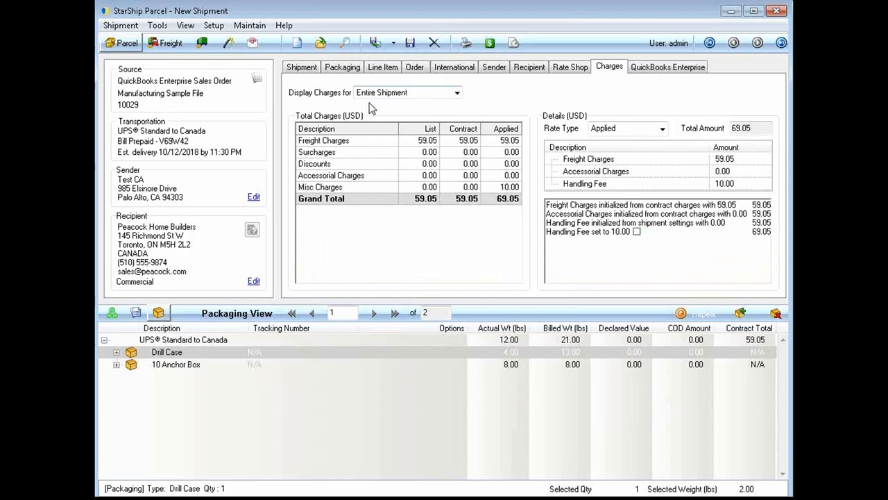
click(457, 92)
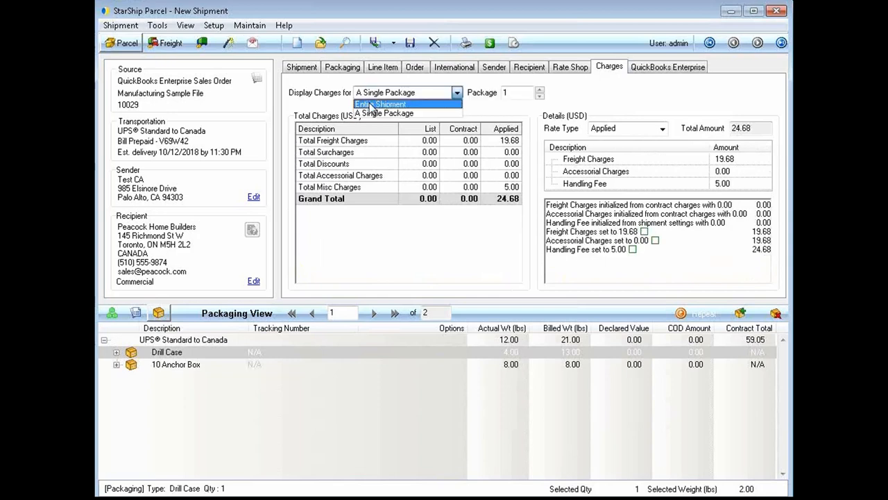
click(382, 103)
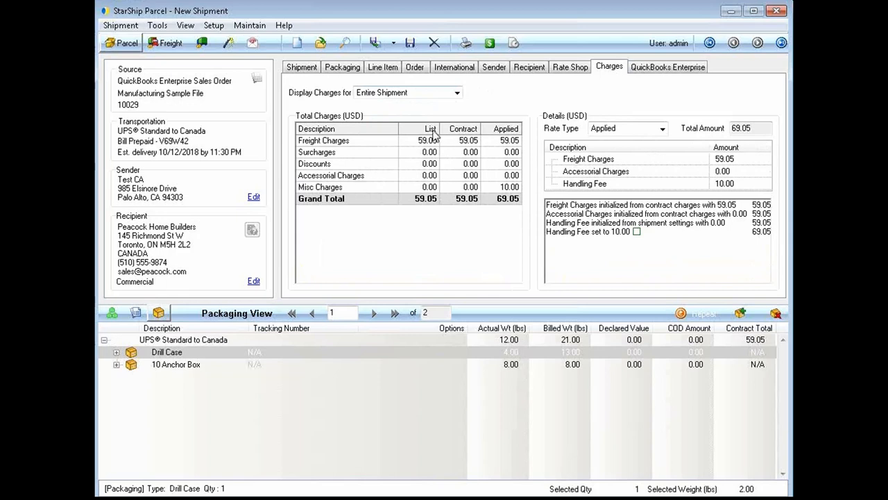
mouse_move(457, 208)
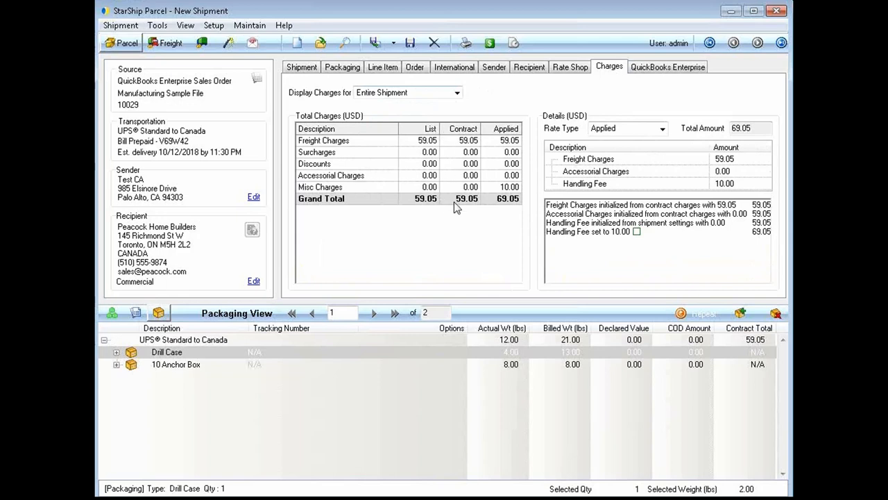
mouse_move(491, 188)
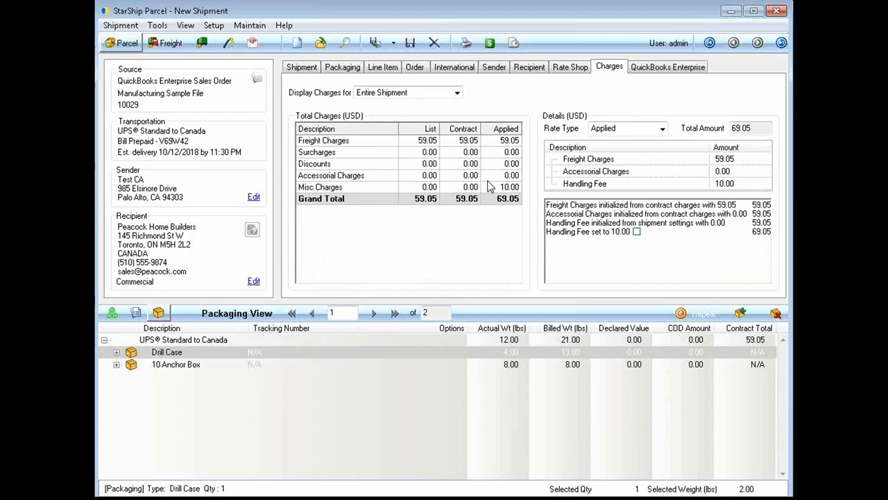
mouse_move(486, 197)
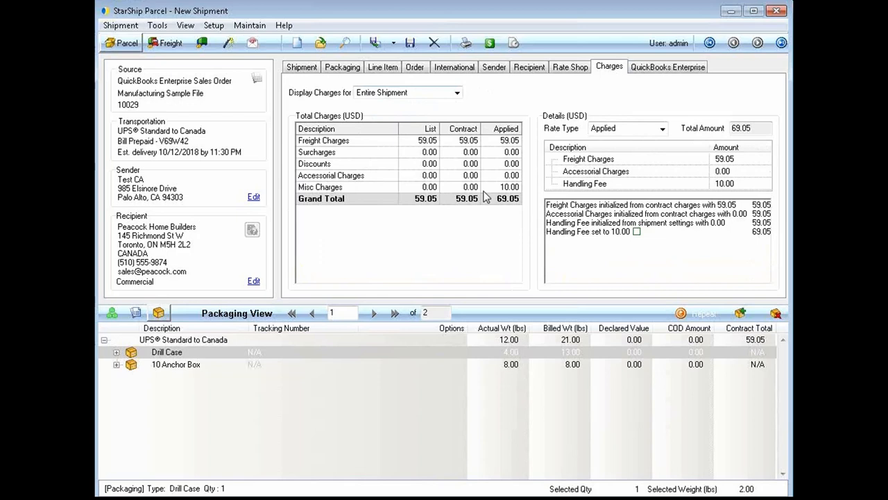
mouse_move(484, 200)
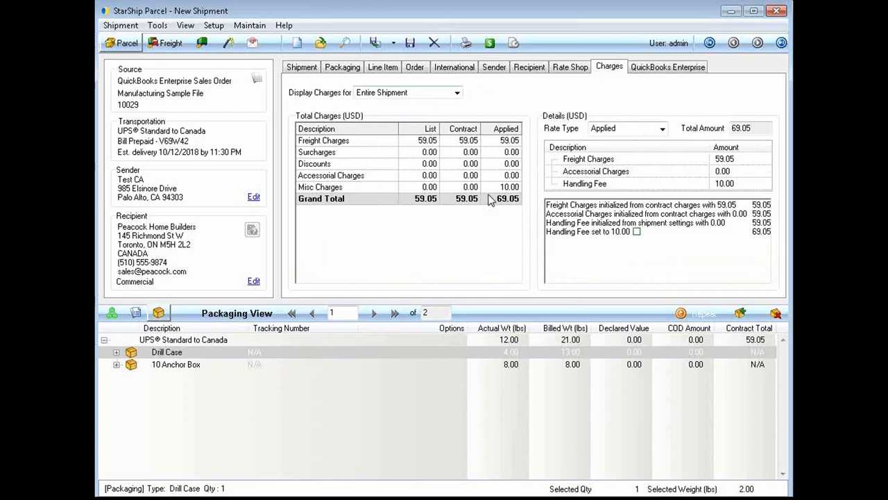
mouse_move(494, 204)
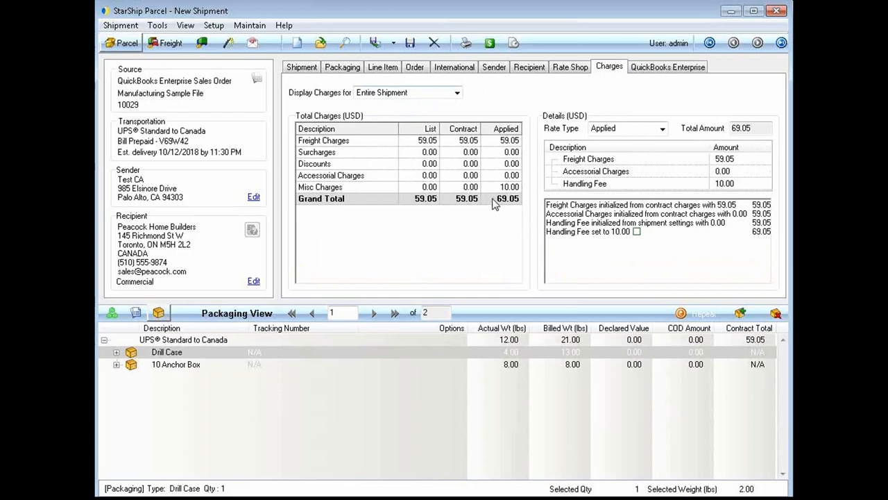
mouse_move(494, 207)
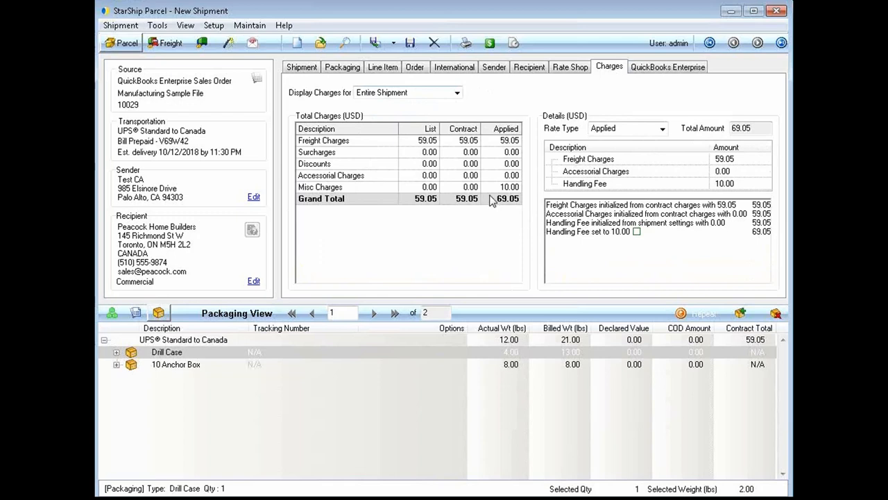
mouse_move(496, 206)
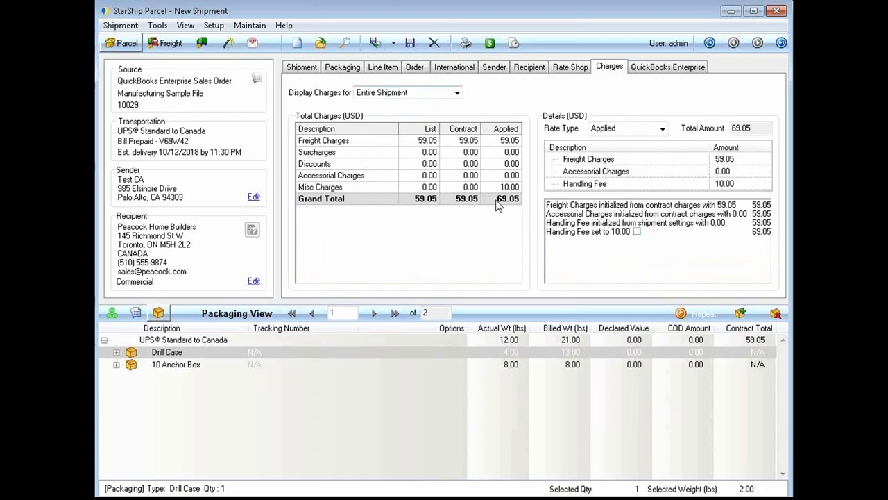
mouse_move(480, 206)
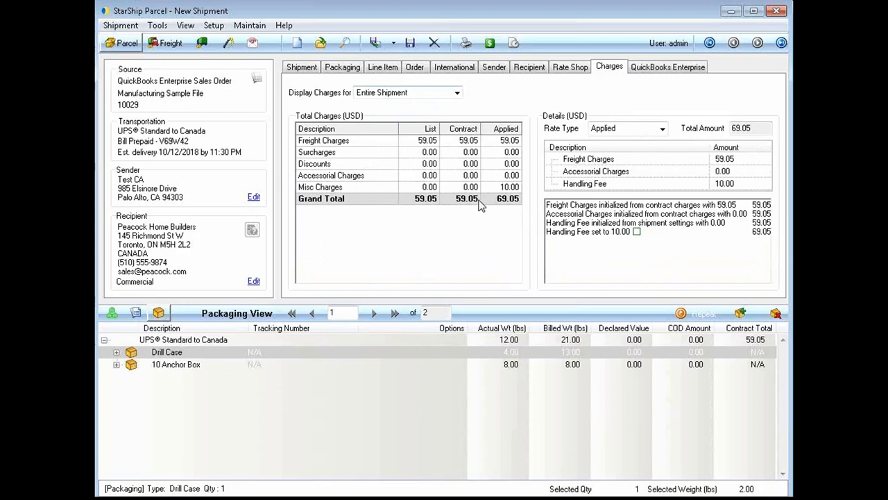
mouse_move(485, 211)
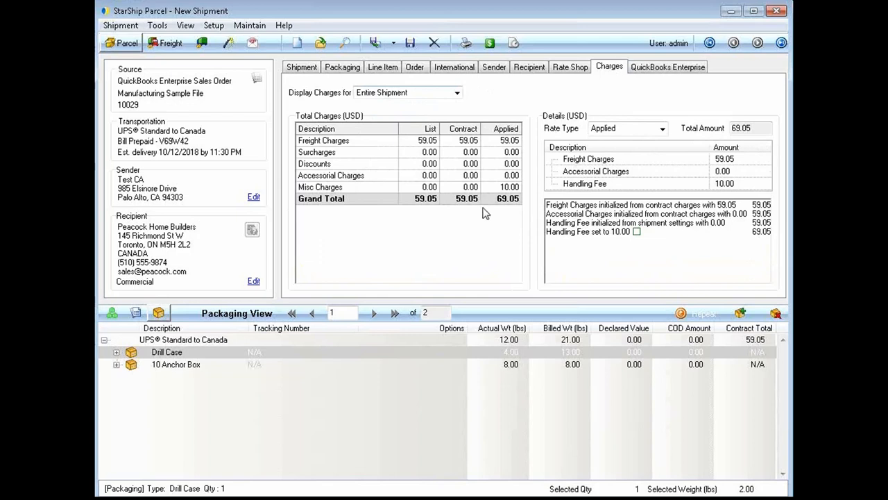
mouse_move(474, 131)
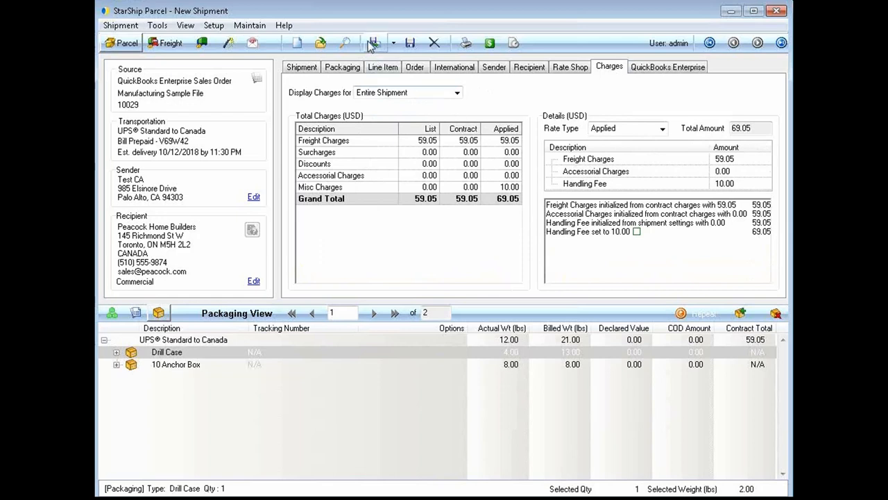
mouse_move(374, 43)
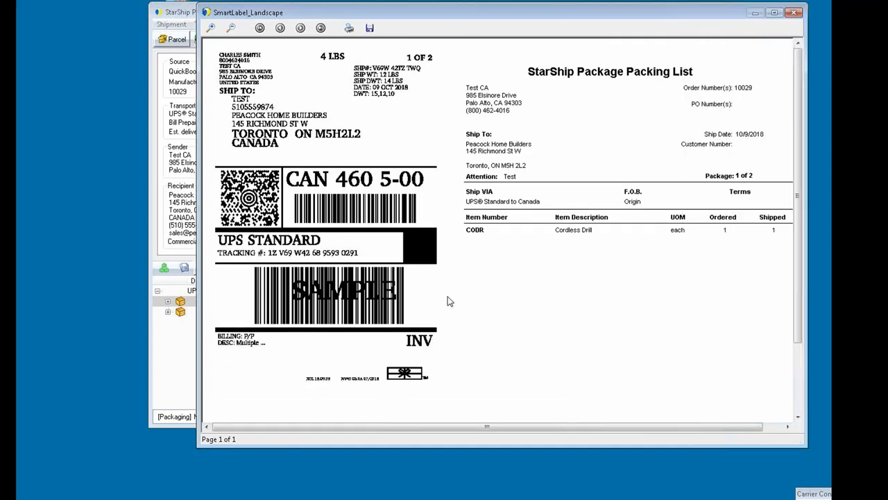
mouse_move(451, 35)
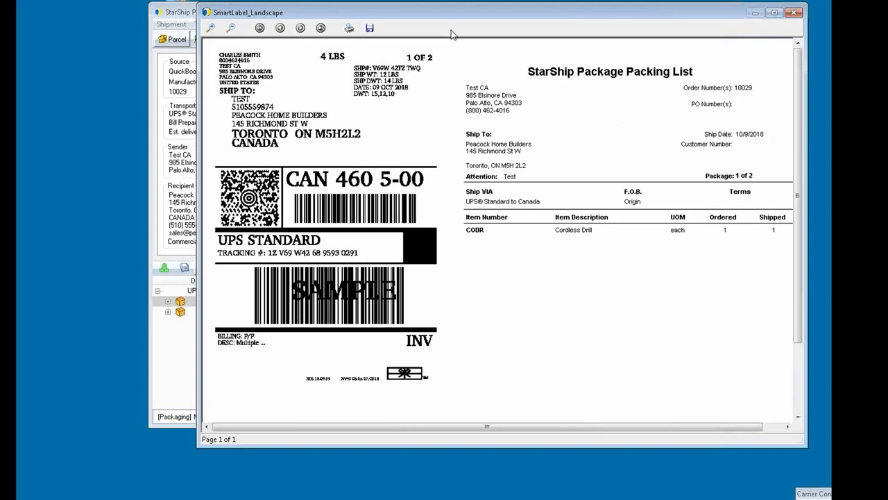
mouse_move(451, 35)
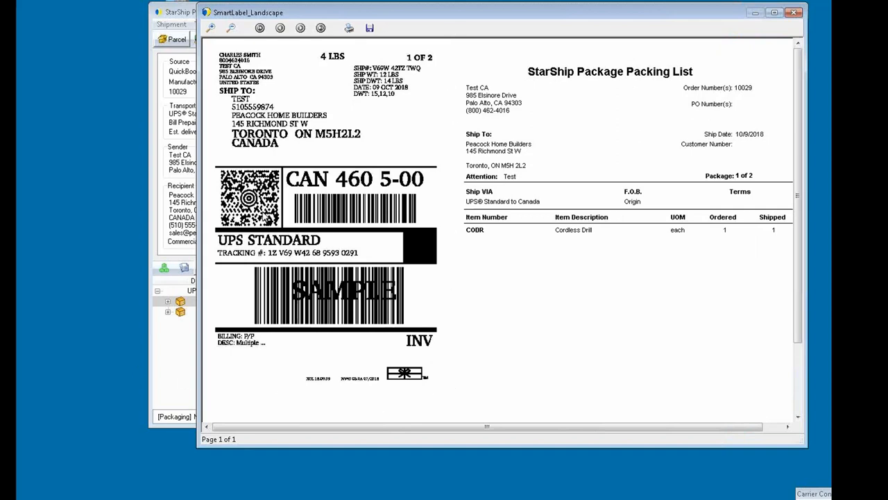
mouse_move(618, 314)
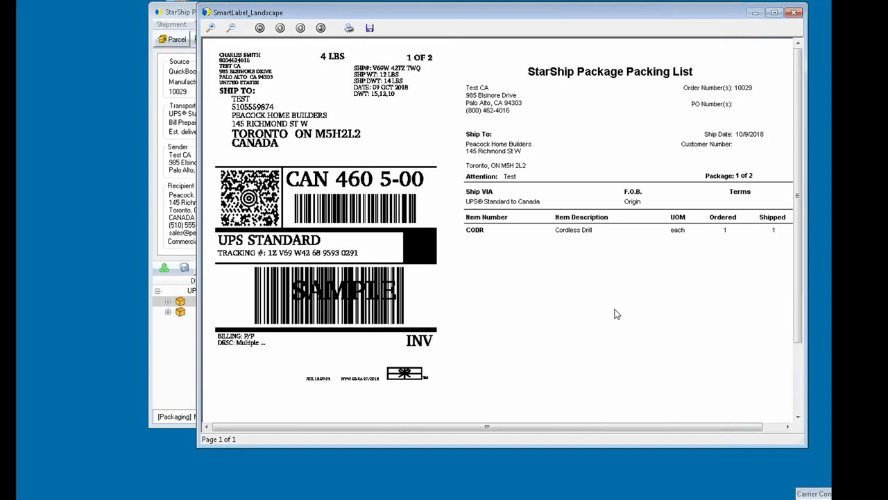
mouse_move(456, 297)
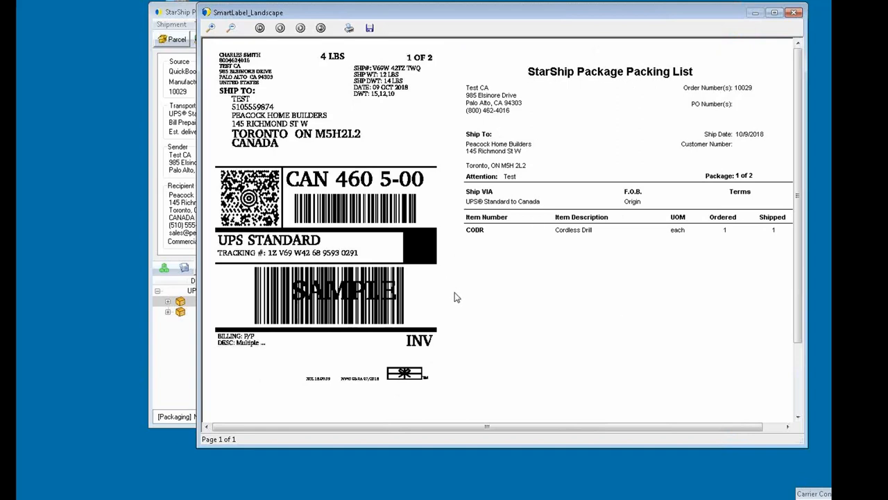
mouse_move(459, 294)
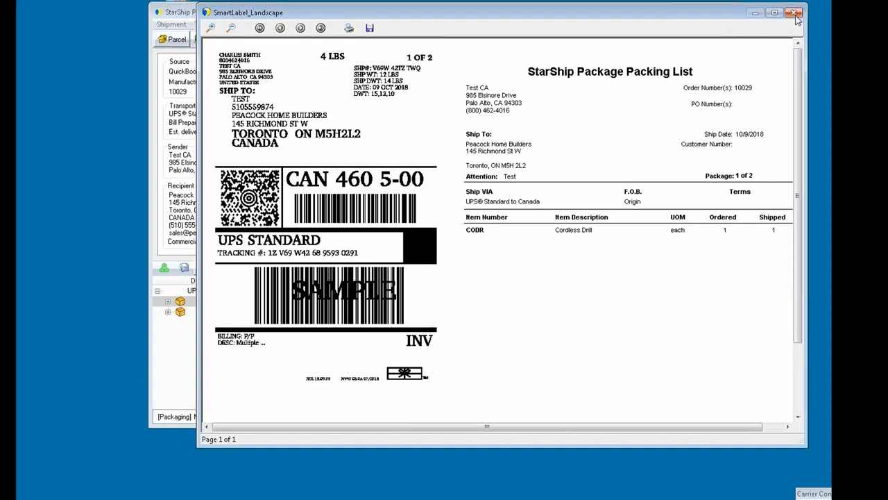
mouse_move(795, 12)
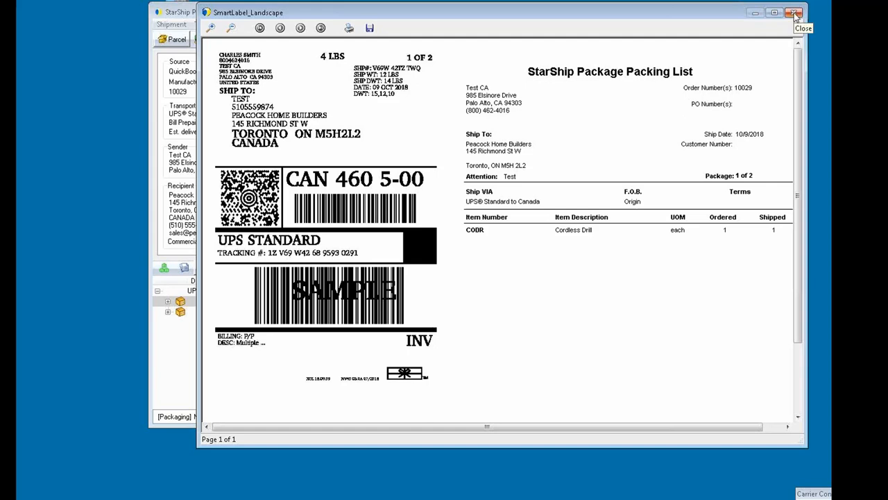
- Close the UPS label and packing list preview after processing the shipment
click(794, 12)
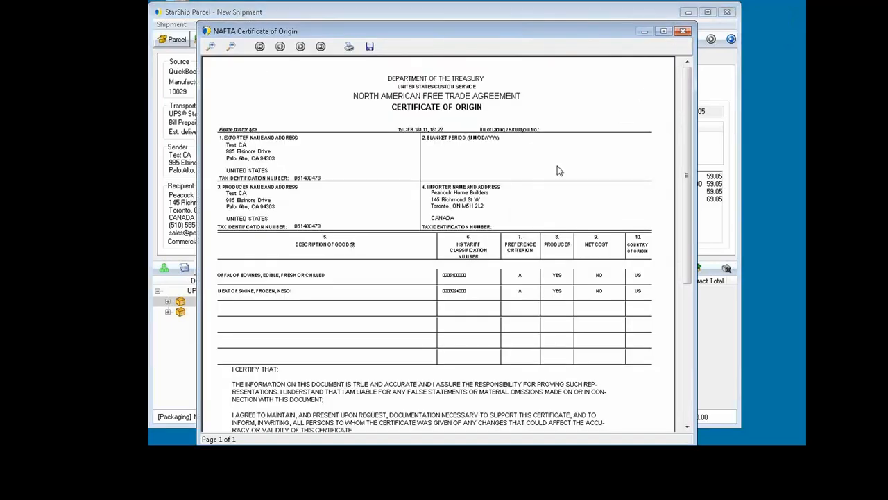
mouse_move(353, 295)
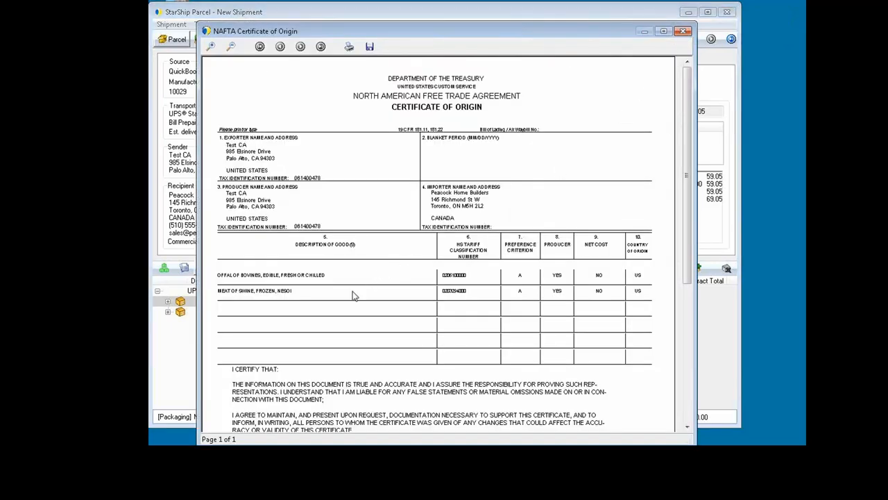
mouse_move(347, 302)
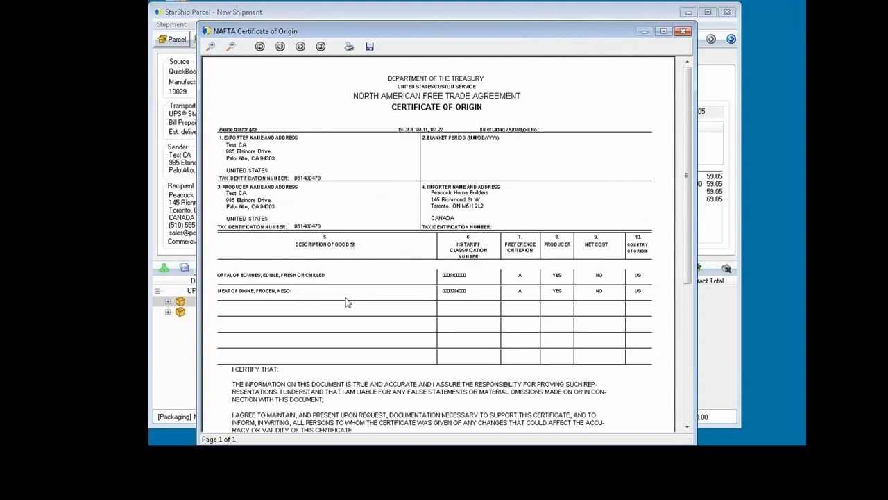
mouse_move(375, 307)
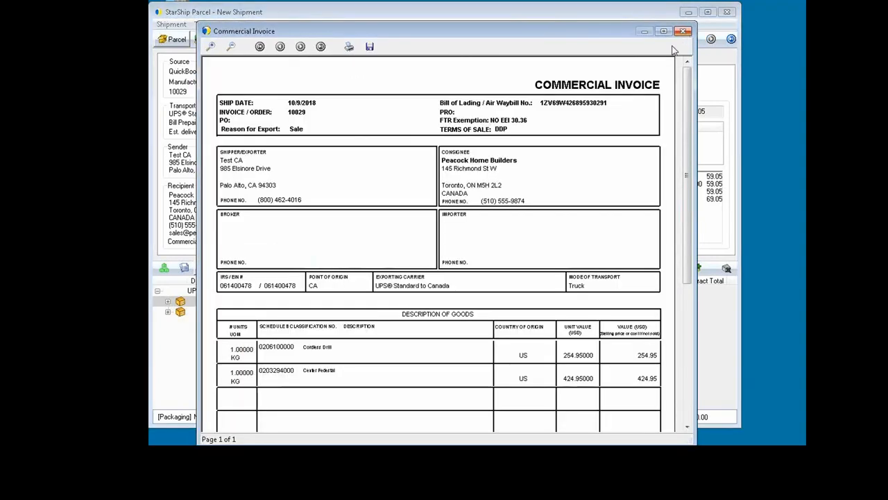
mouse_move(488, 273)
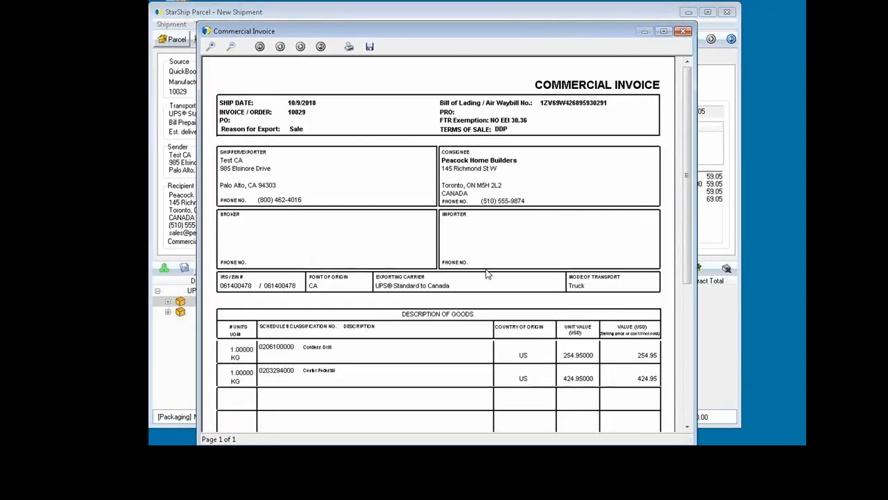
mouse_move(310, 374)
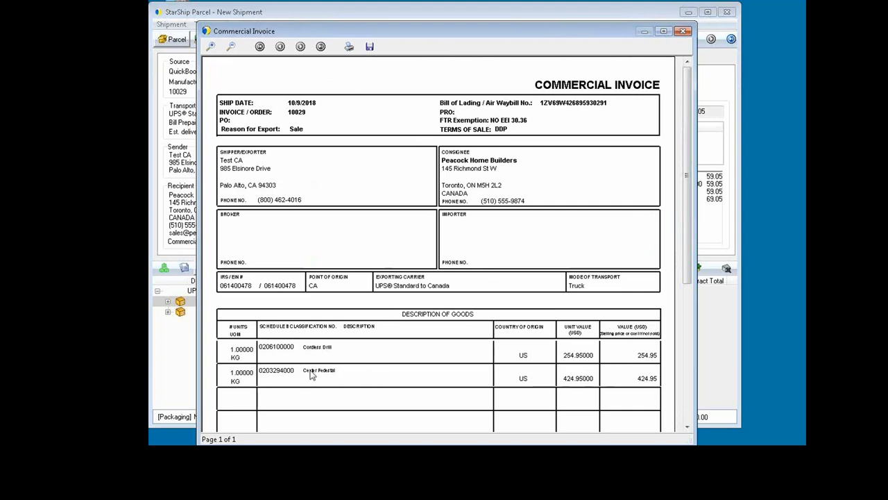
mouse_move(339, 344)
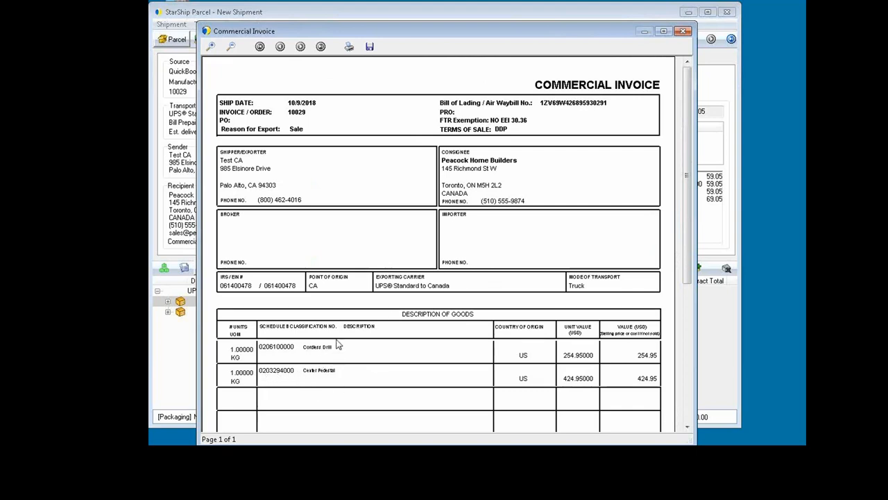
mouse_move(283, 354)
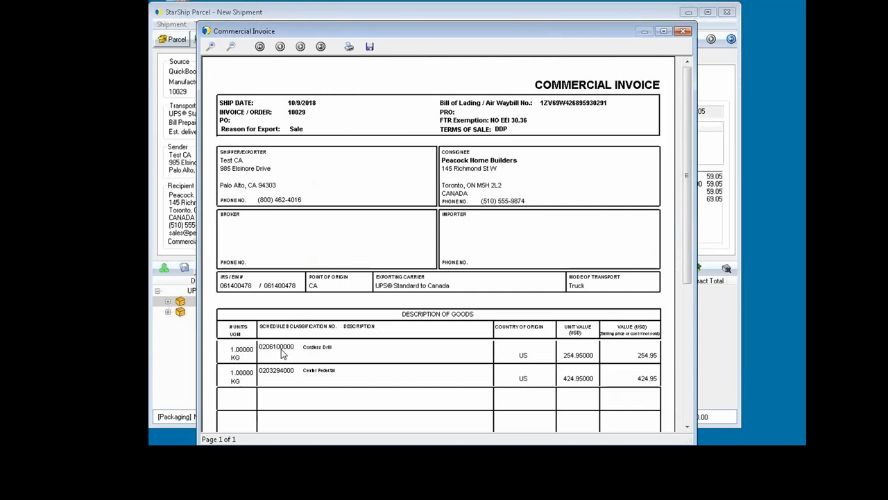
mouse_move(682, 164)
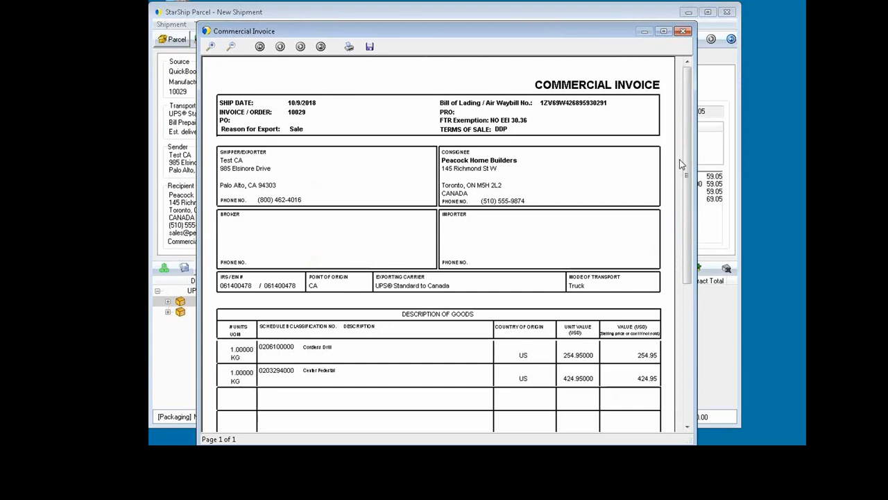
- Review the rest of the 679.90 commercial invoice and close its preview
scroll(down, 3)
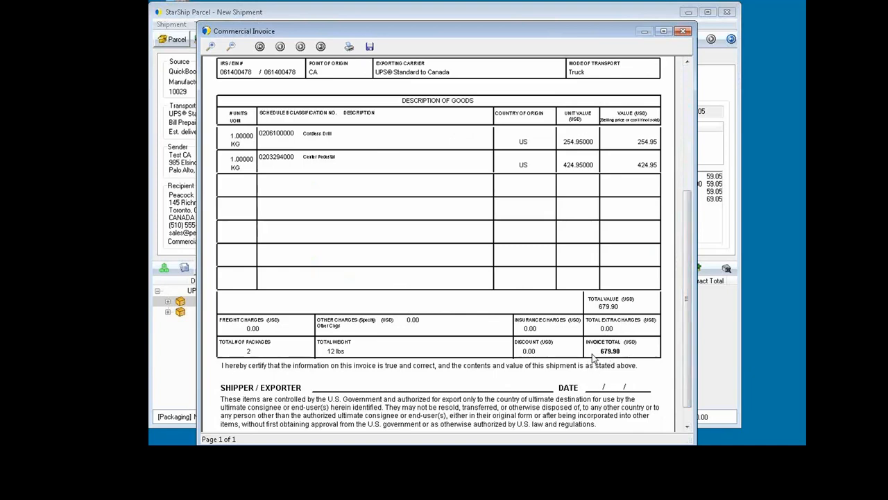
click(683, 31)
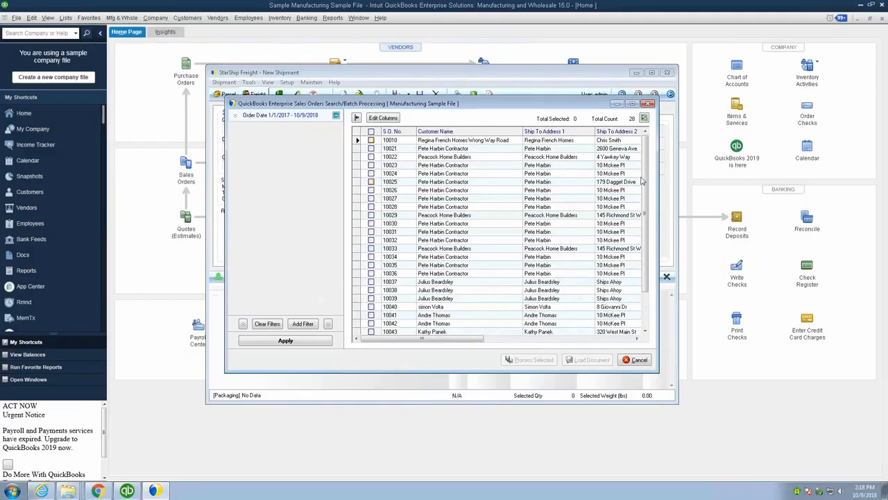
- Batch-process sales order 10829's shipment and close its certificate of origin and commercial invoice previews
click(370, 215)
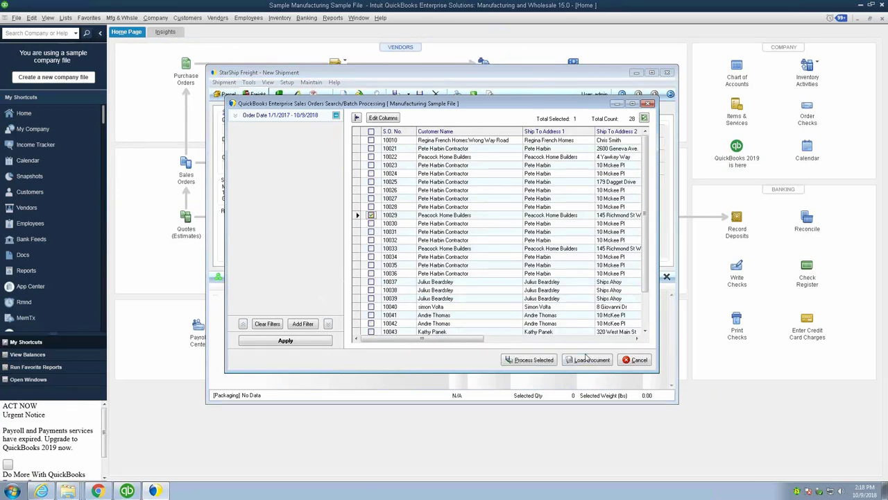
click(587, 359)
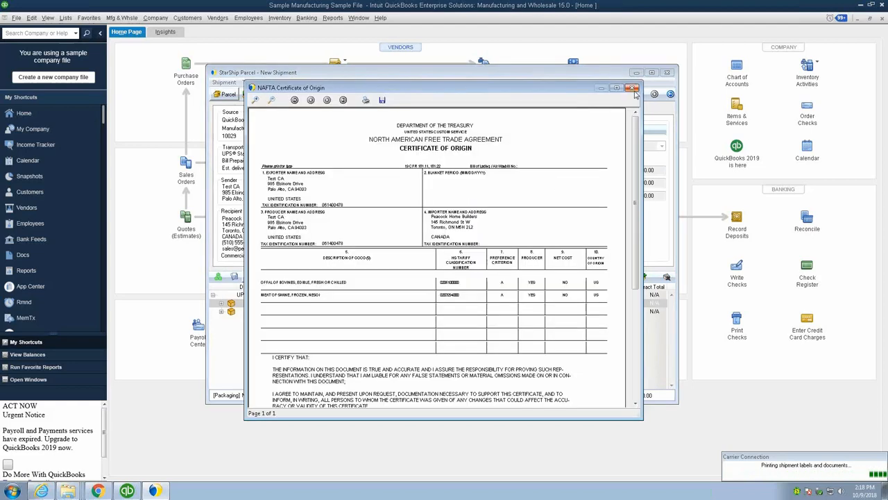
mouse_move(633, 89)
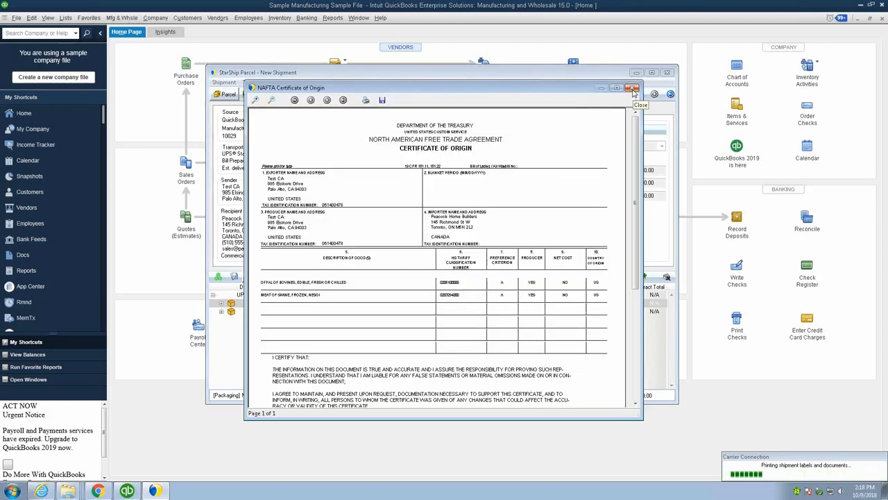
click(633, 87)
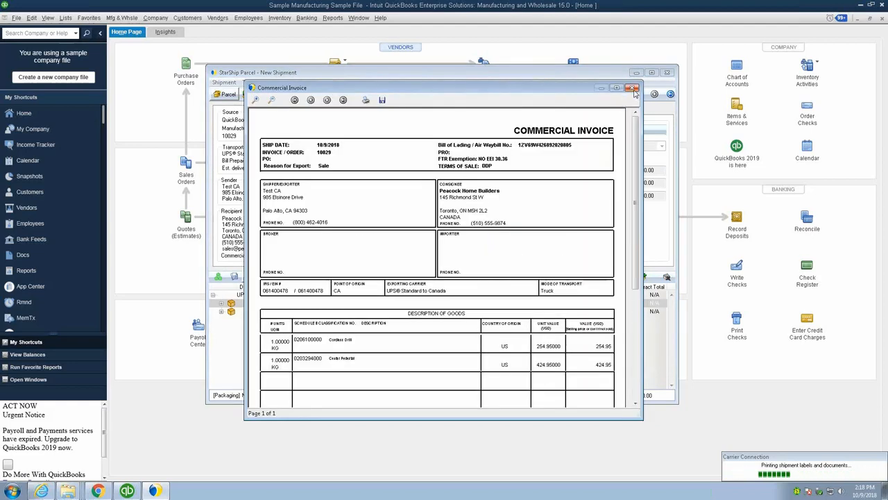
click(633, 87)
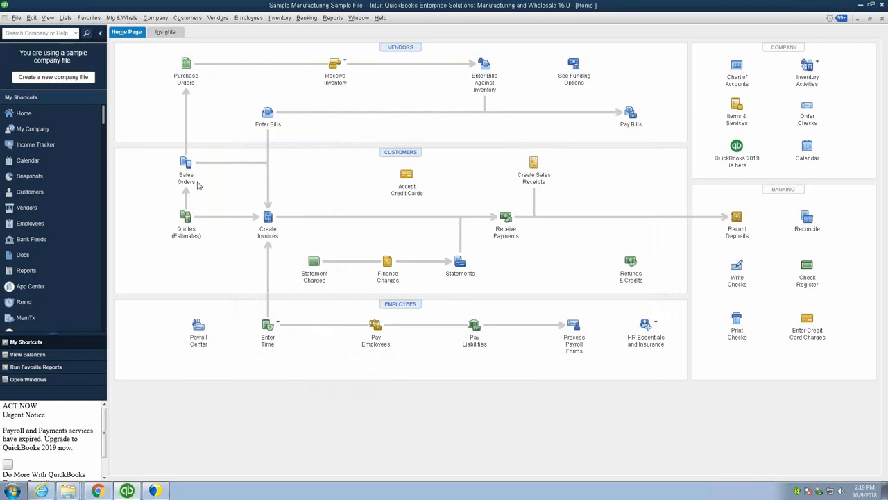
- Find and open sales order 10829 for Peacock Home Builders with its freight lines and UPS tracking numbers
click(186, 164)
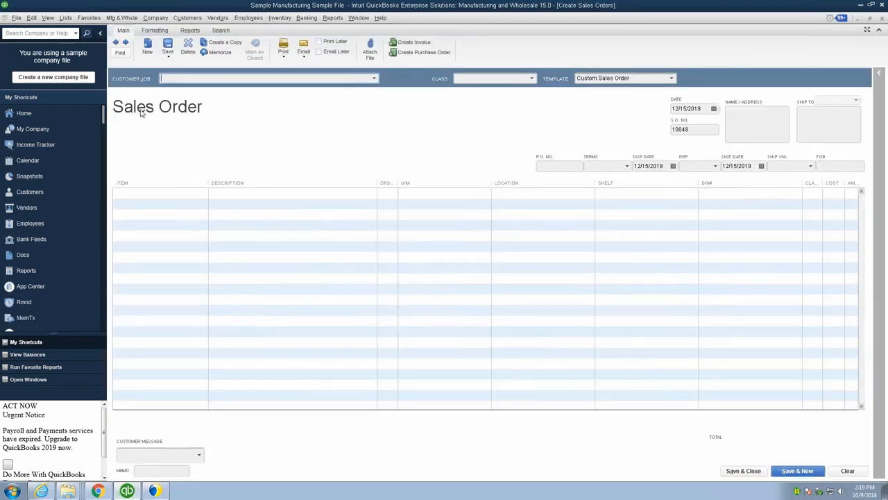
click(120, 44)
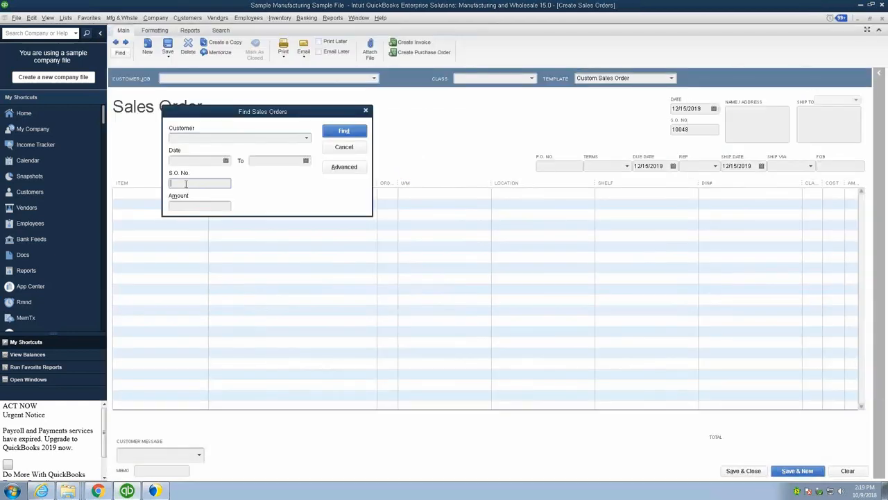
click(344, 130)
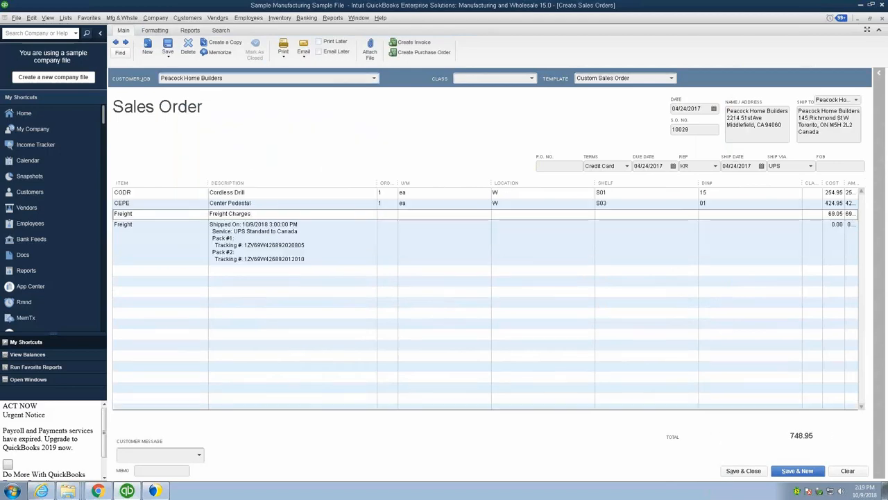
click(319, 41)
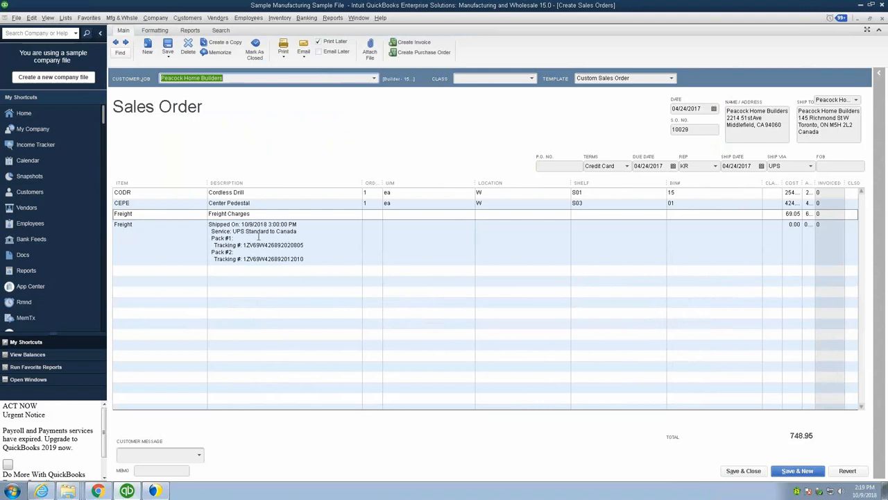
mouse_move(250, 245)
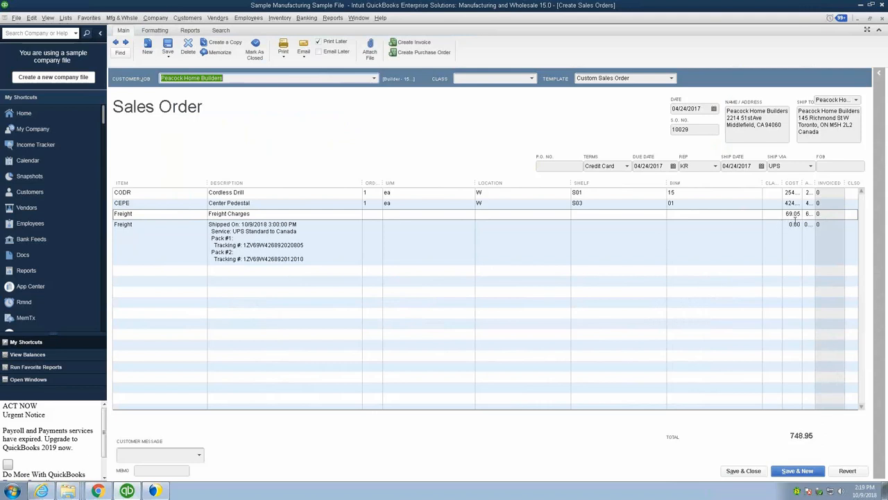
mouse_move(370, 233)
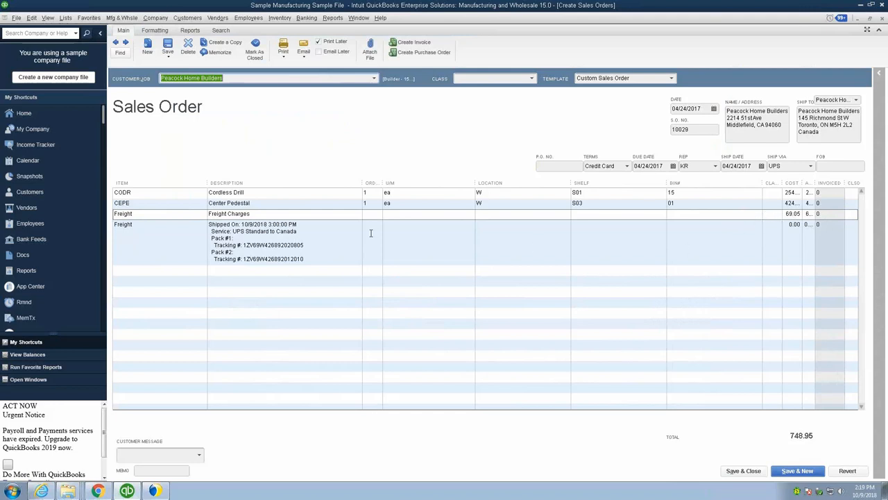
mouse_move(358, 234)
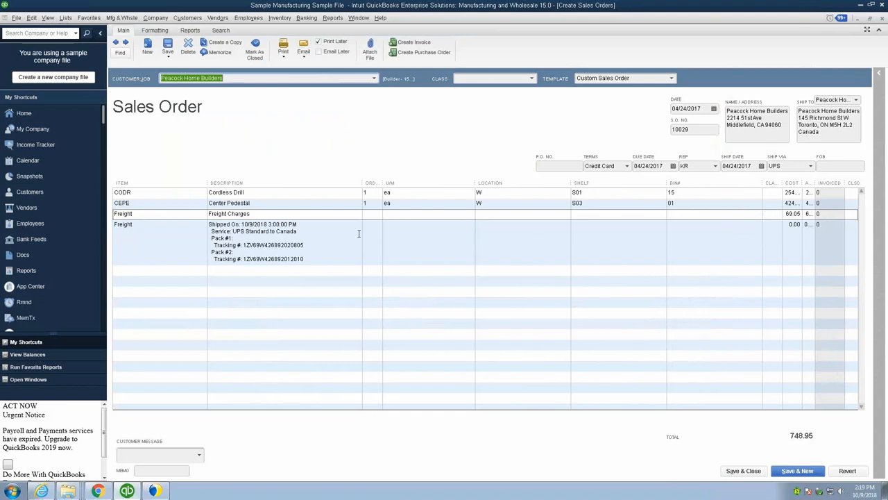